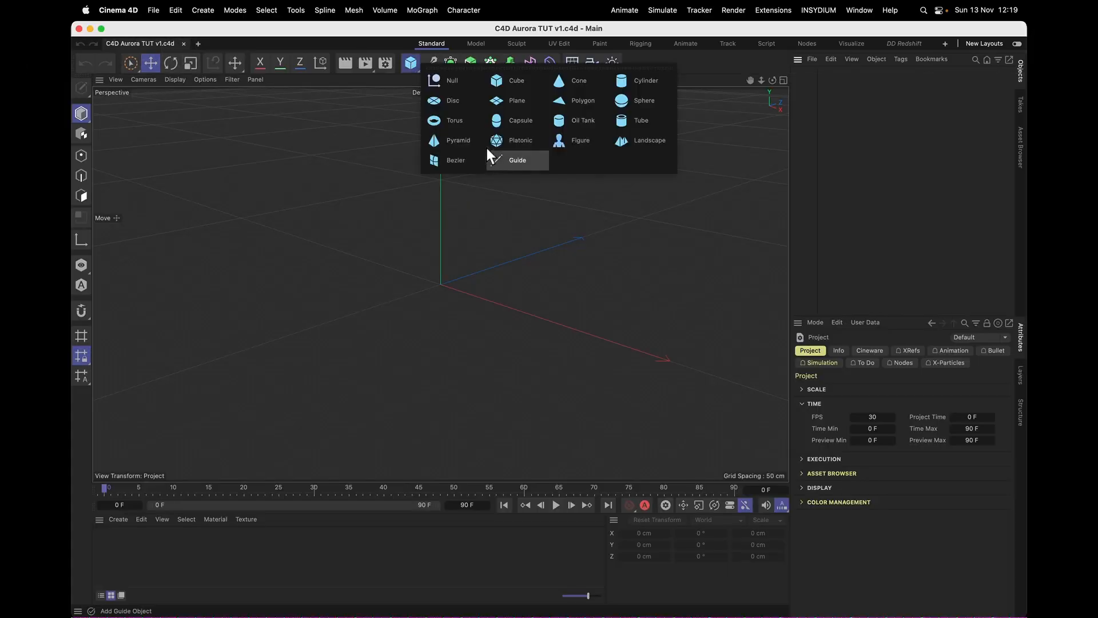
Add a Plane named Magnetosphere with Width and Height 1000 cm.
left_click(517, 101)
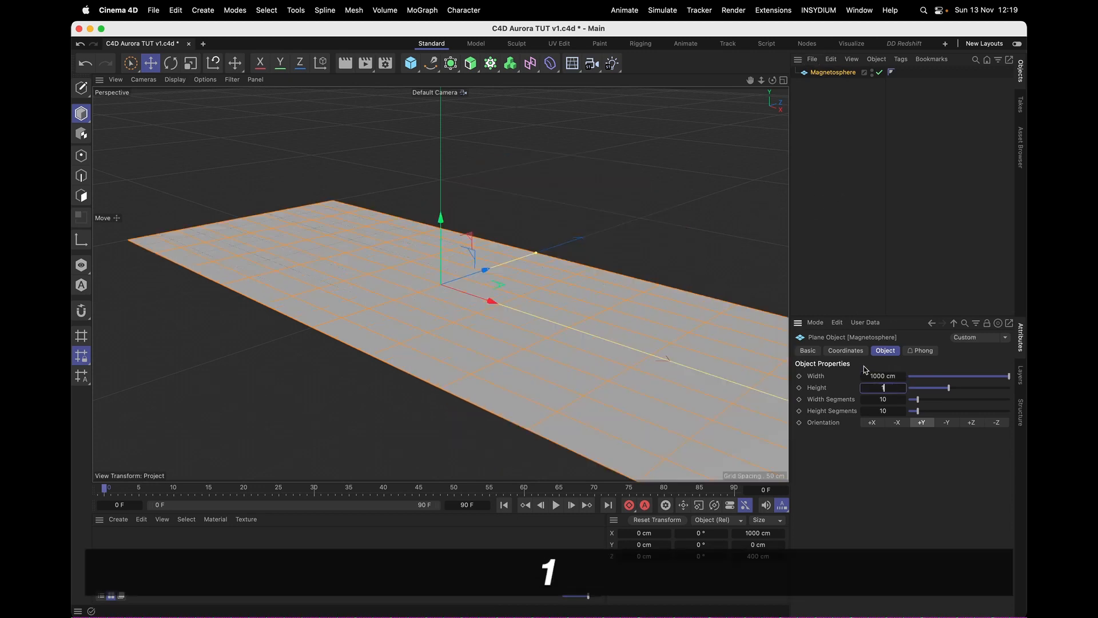
type("1000")
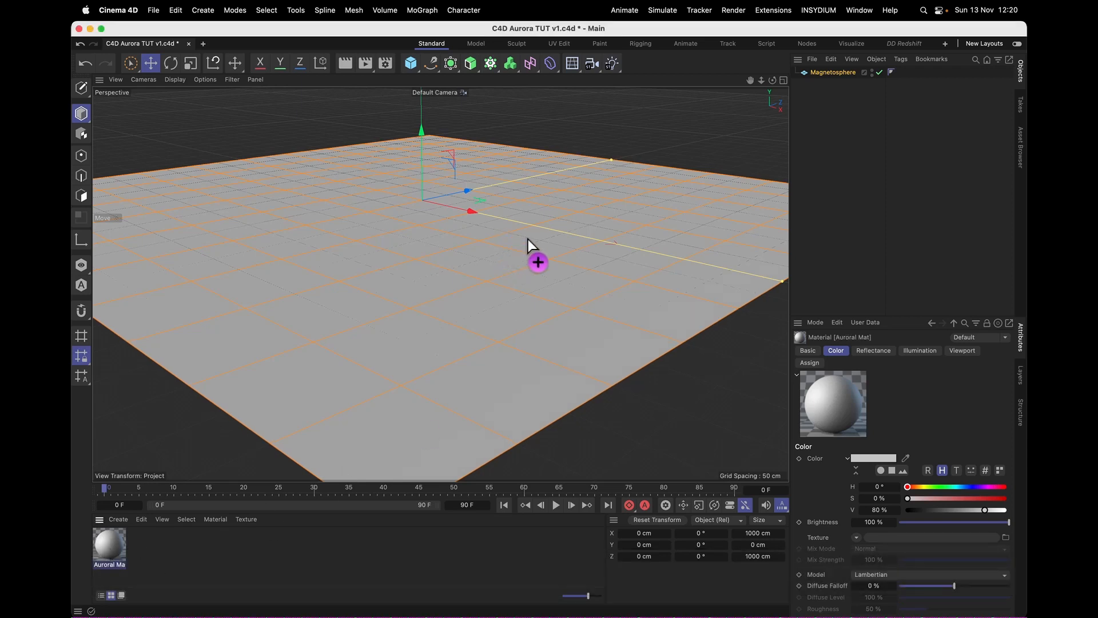
In Auroral Mat, disable Color and Reflectance, enable Luminance, and set Transparency Refraction to 1.
double_click(108, 547)
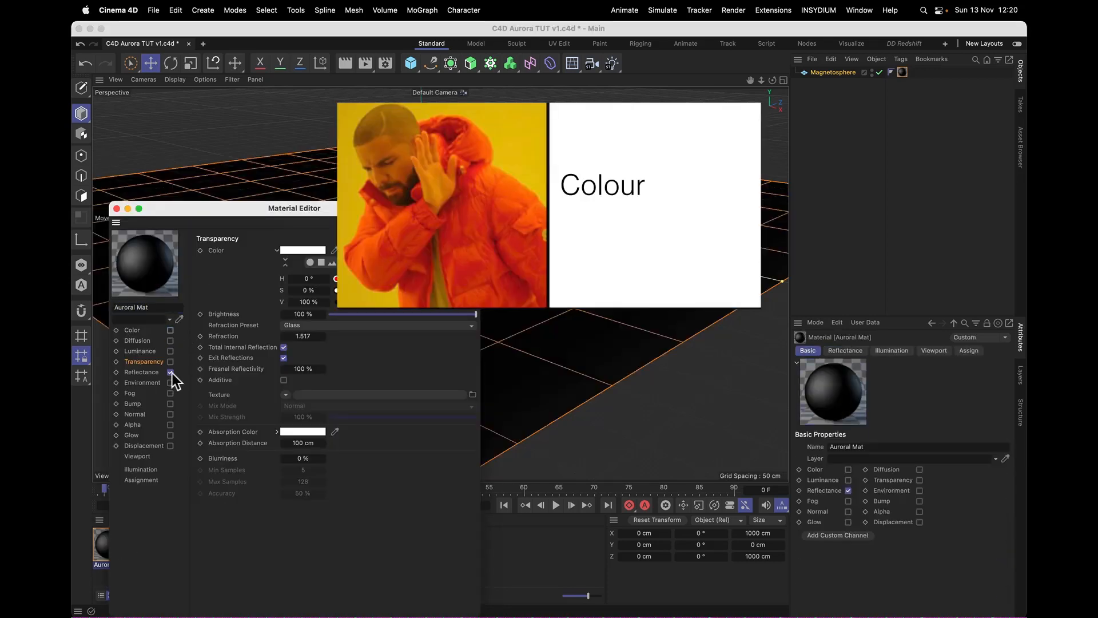
left_click(170, 360)
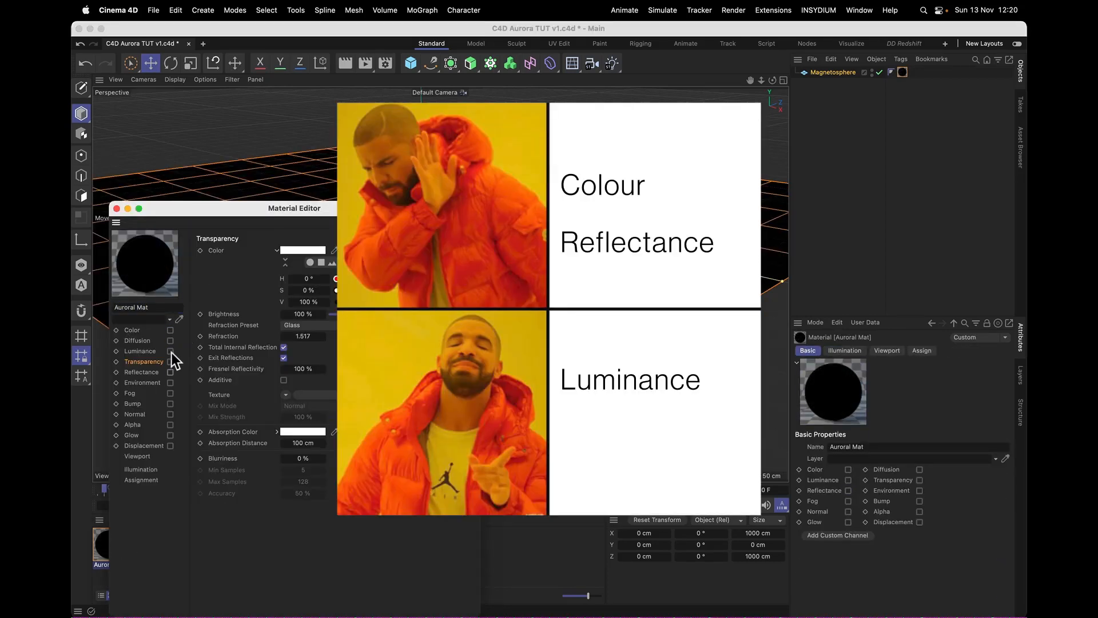
left_click(170, 362)
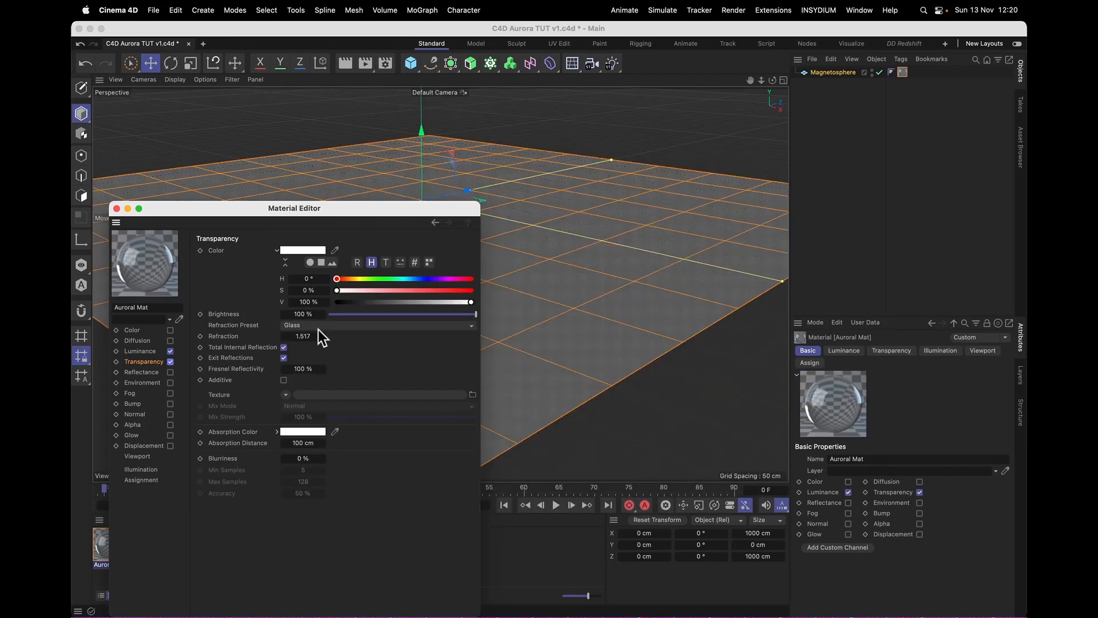
left_click(302, 335)
type("1")
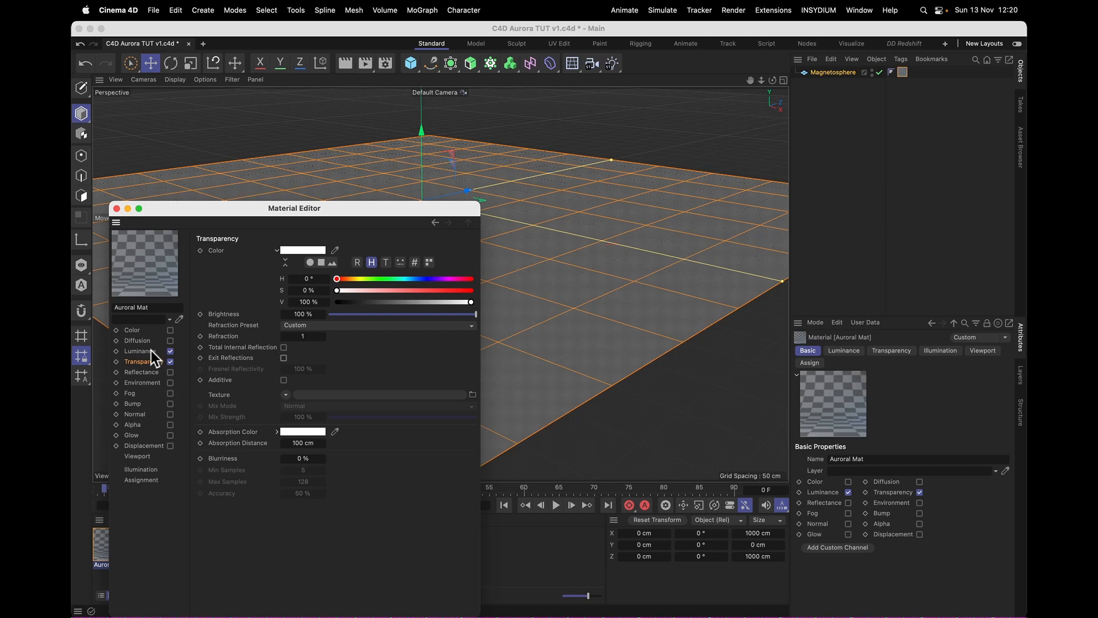
left_click(140, 351)
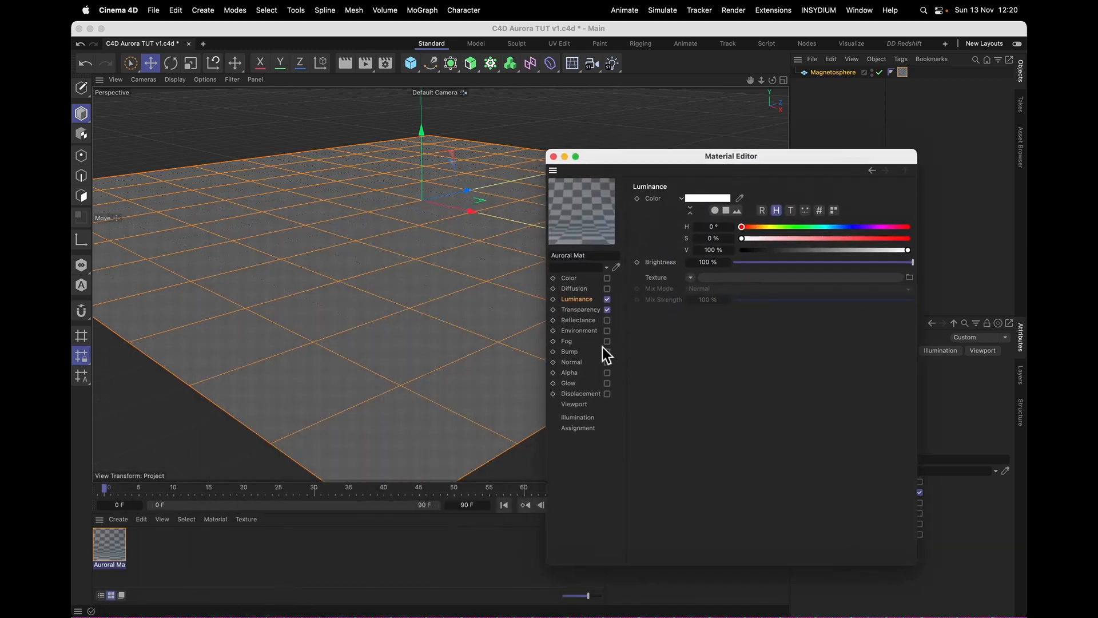
Show the Transparency channel settings of Auroral Mat.
left_click(580, 309)
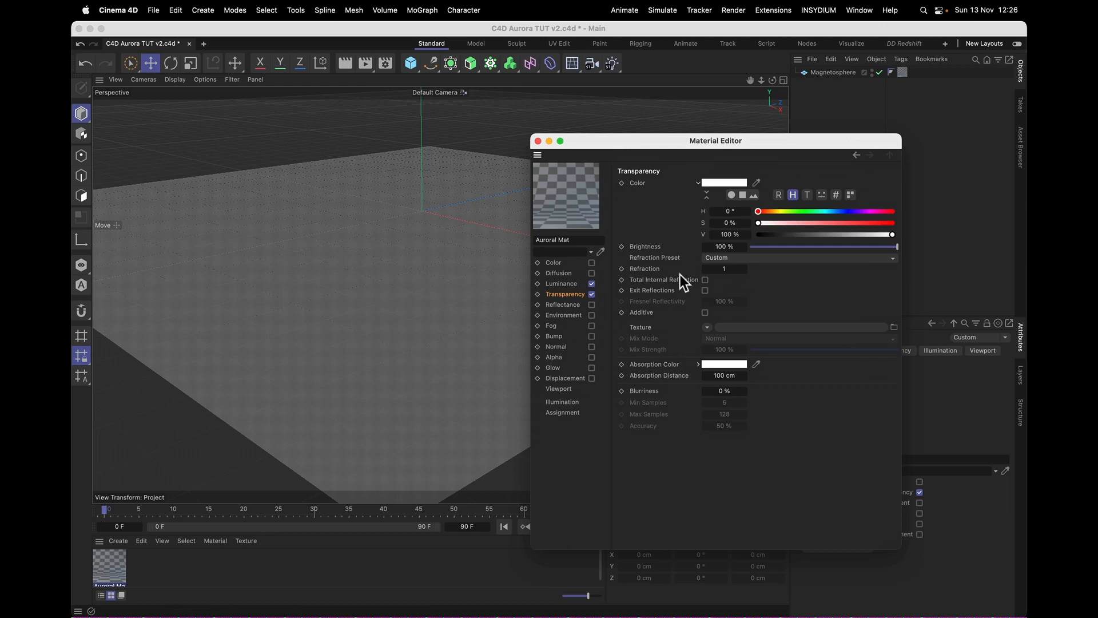
mouse_move(663, 141)
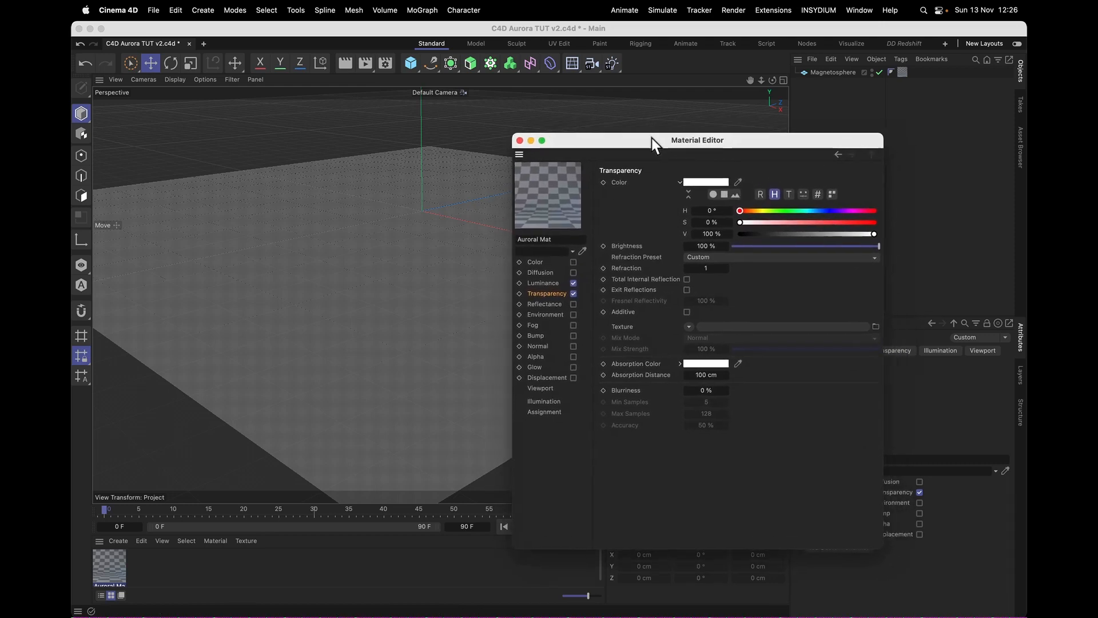
Load a Layer shader into Transparency and add a Cranal noise named Ribbons at 500% global scale.
left_click(691, 328)
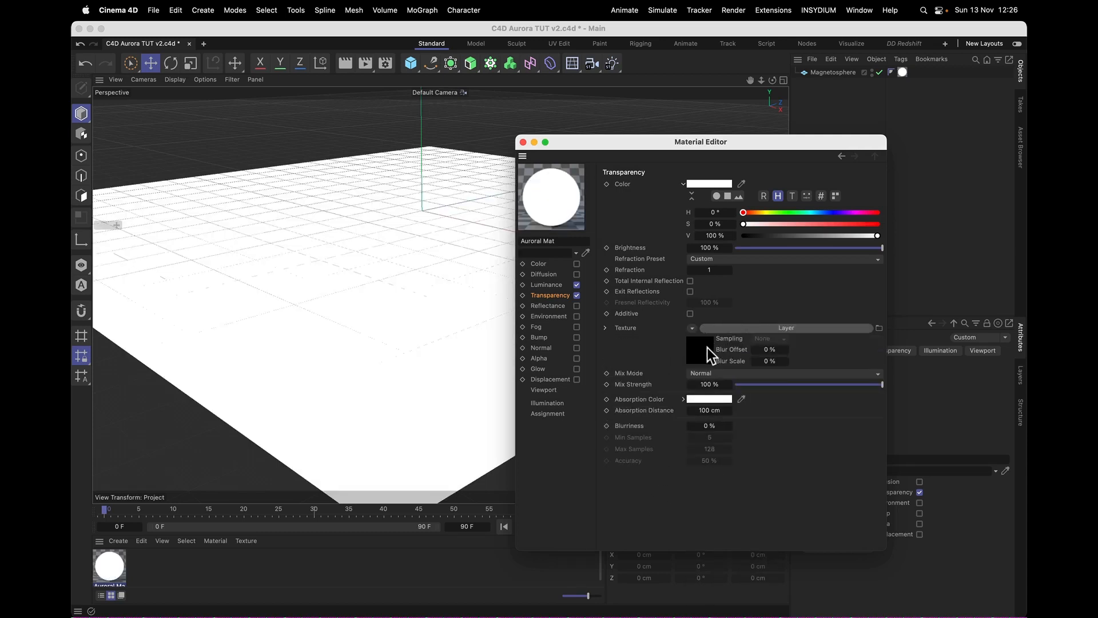
left_click(697, 349)
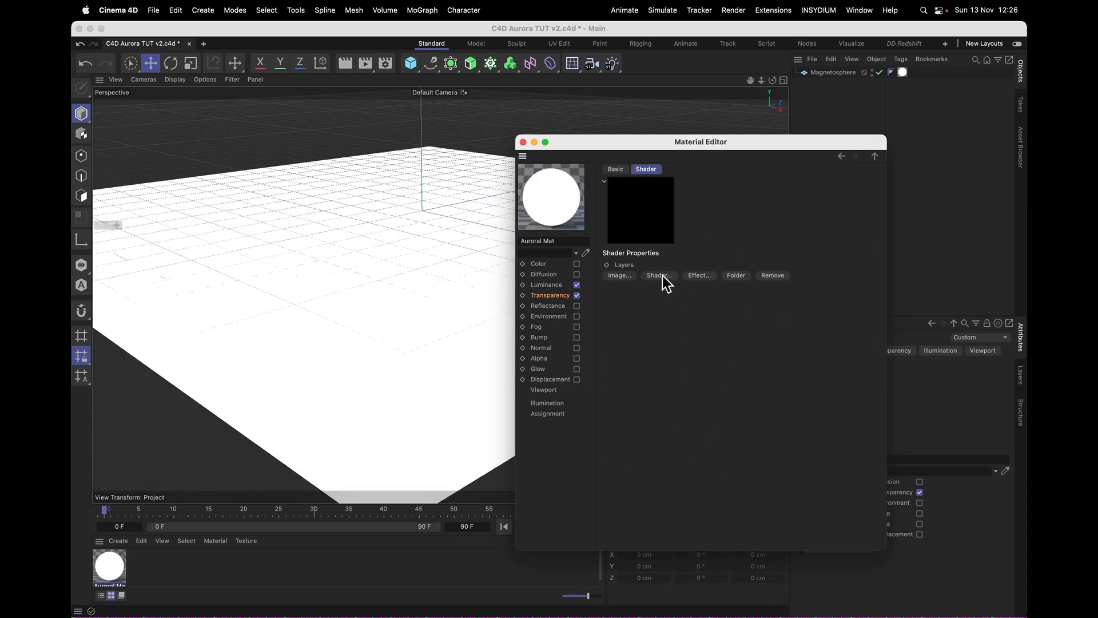
left_click(657, 274)
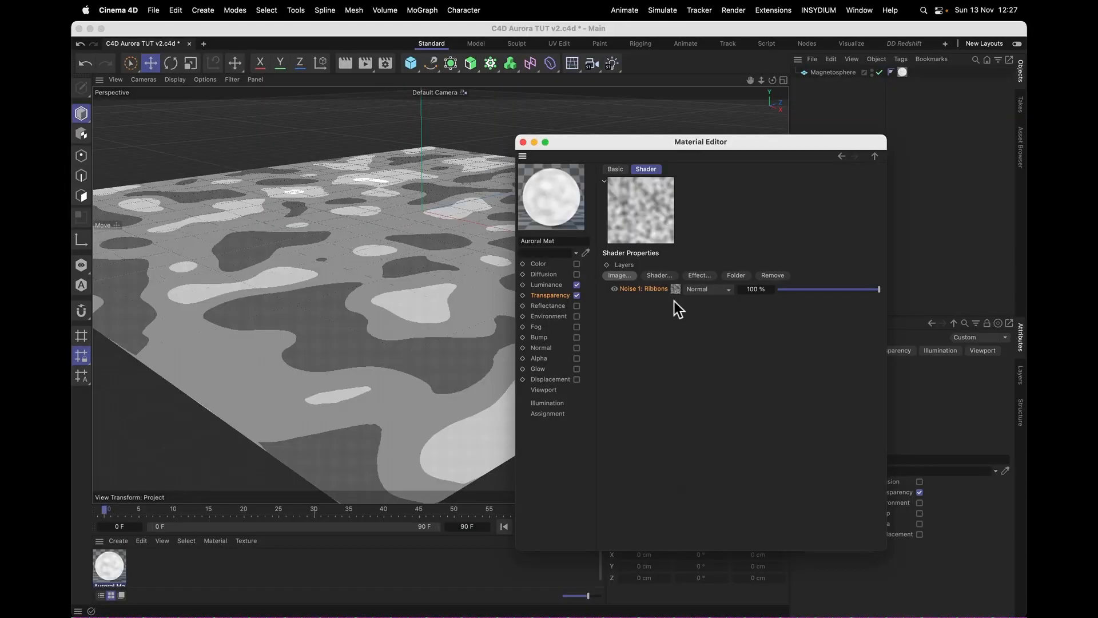
left_click(643, 288)
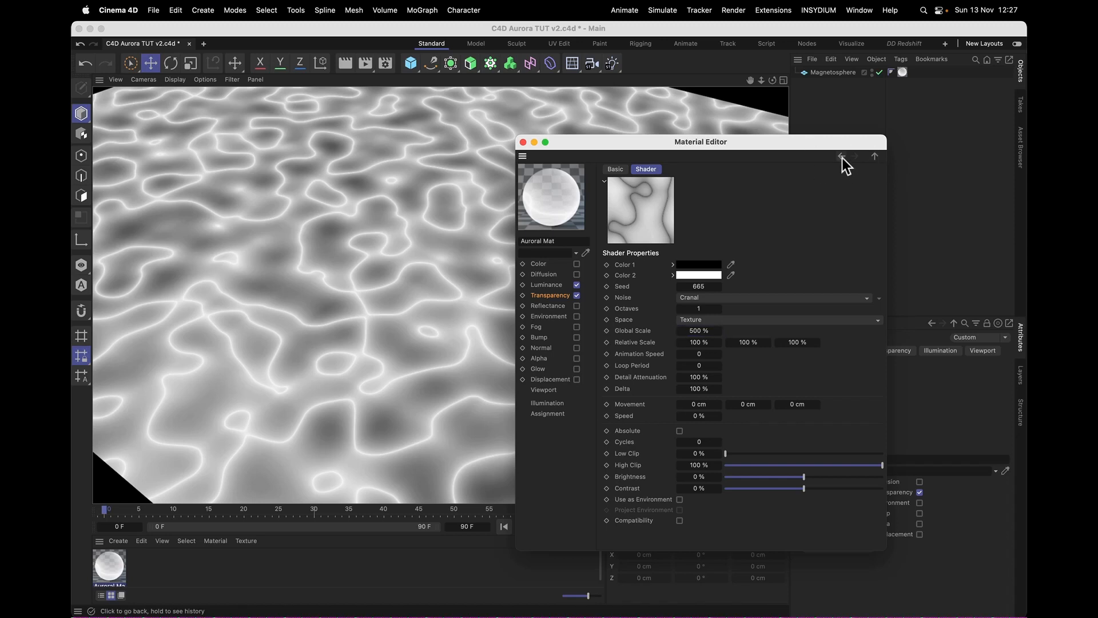
Add a Gaseous noise layer named Mask at 600% global scale with a lowered high clip.
left_click(841, 156)
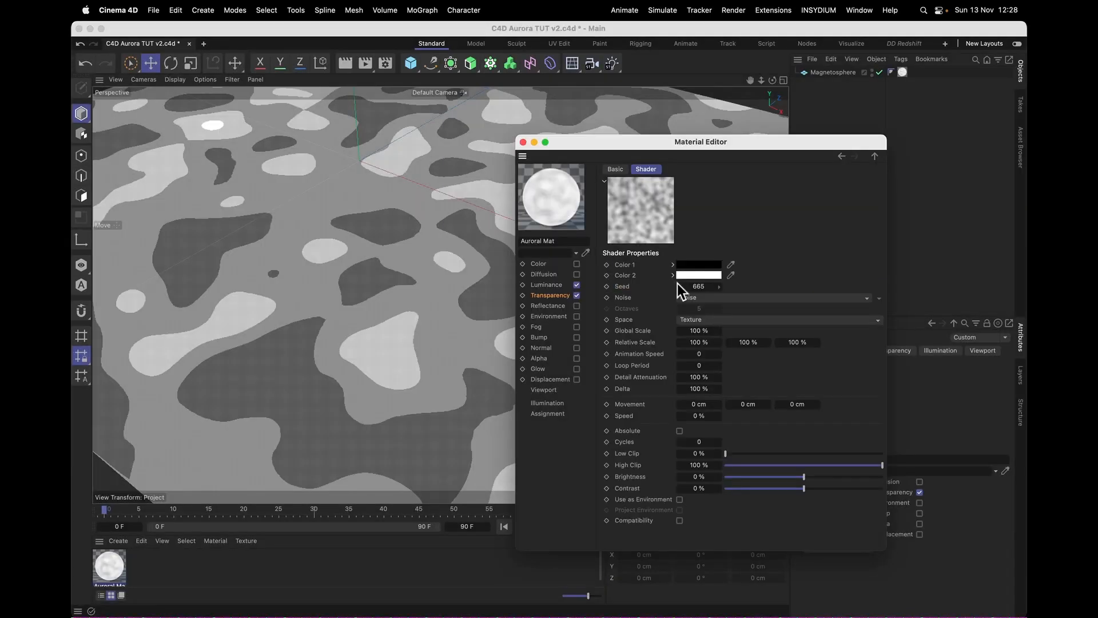
left_click(698, 286)
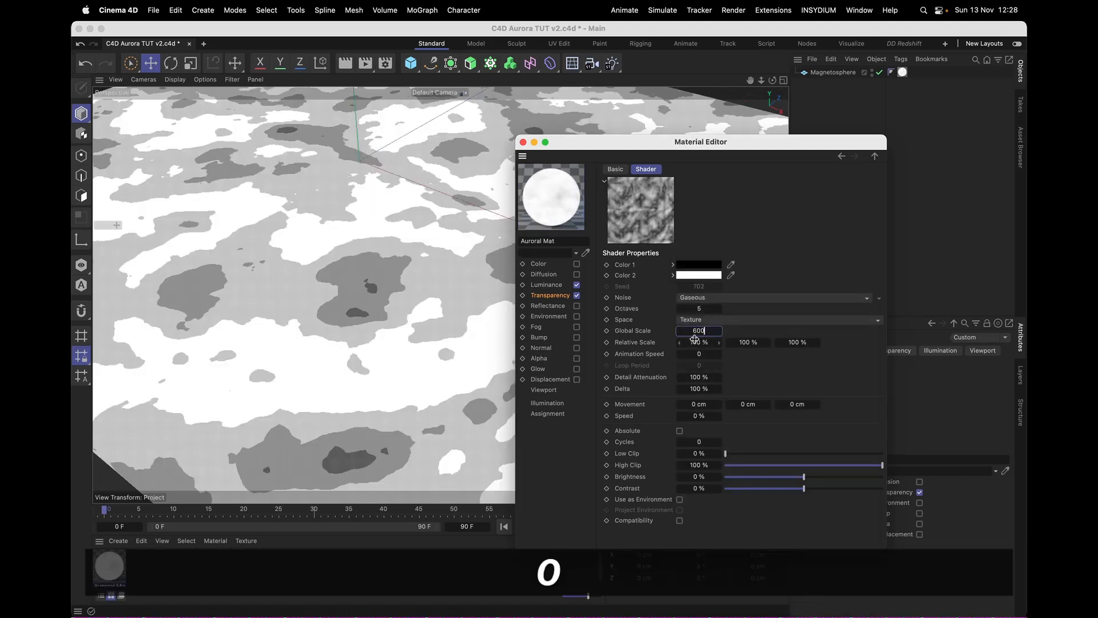
type("600")
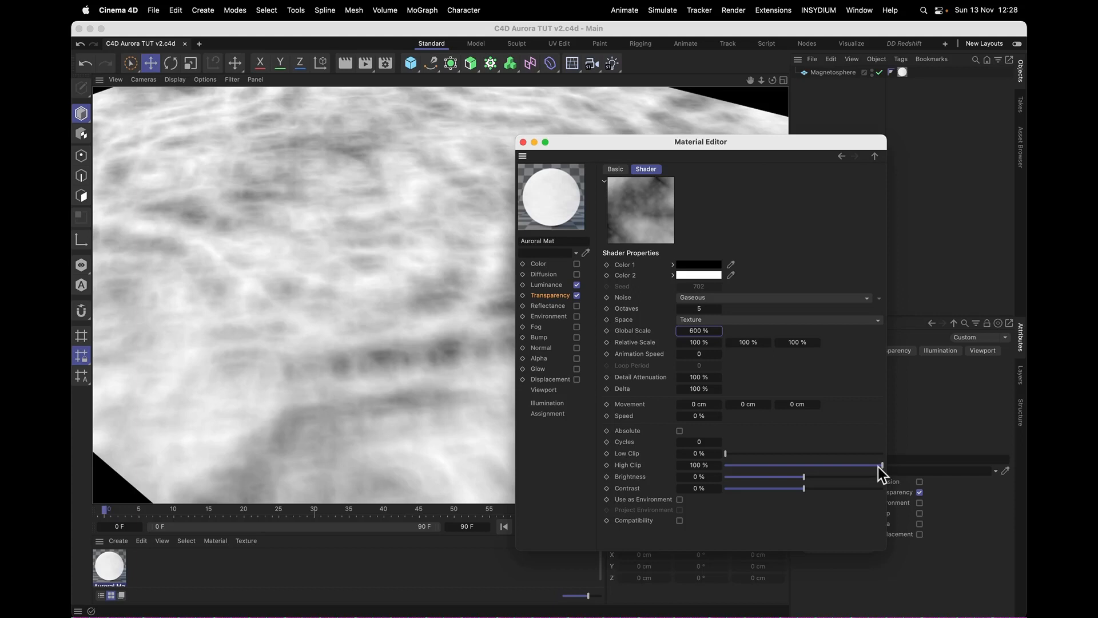
left_click_drag(880, 464, 801, 464)
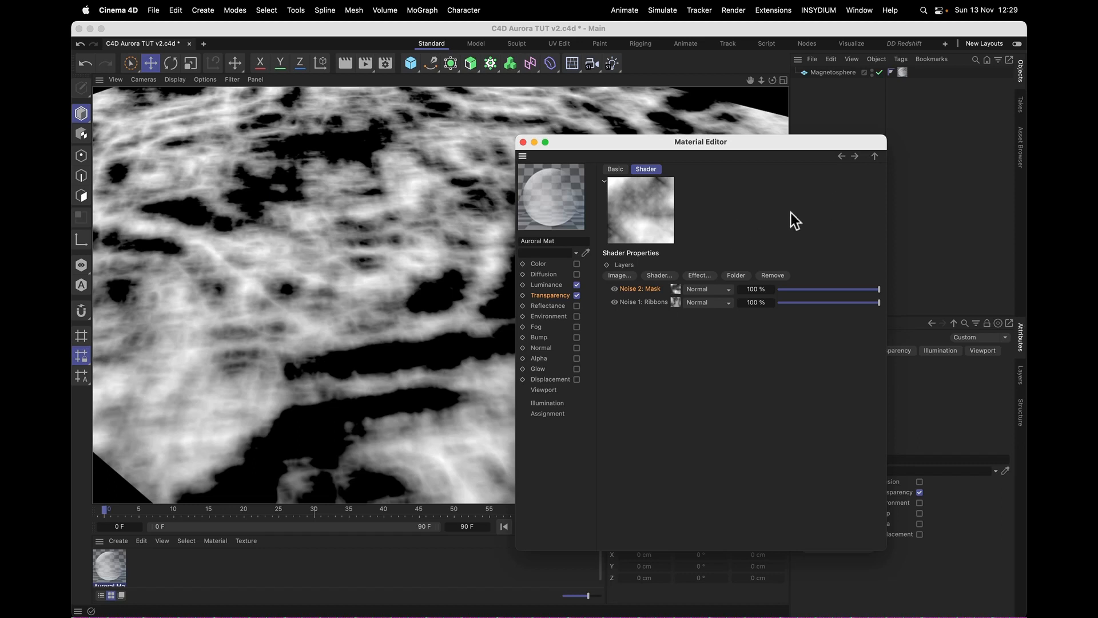
Set the Mask layer's blend mode to Add.
left_click(707, 288)
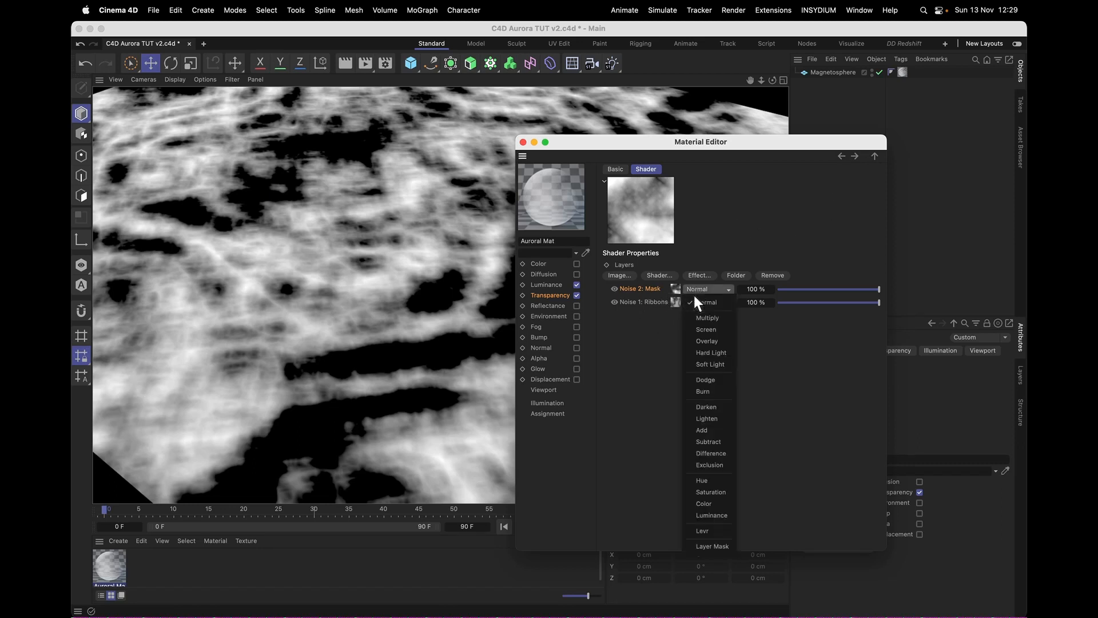
left_click(701, 429)
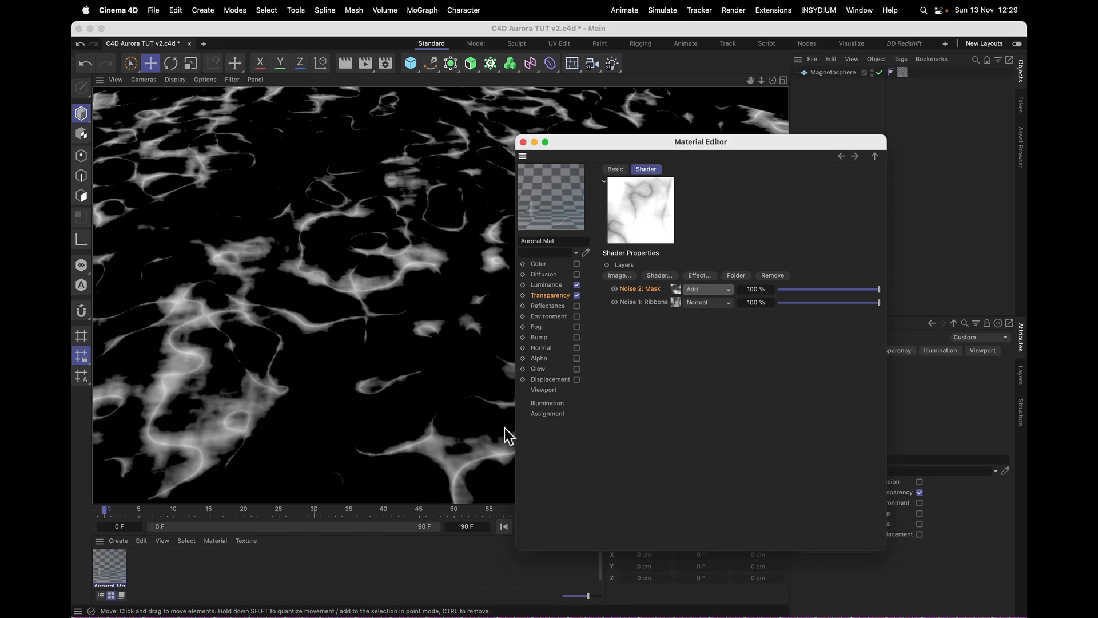
left_click(658, 274)
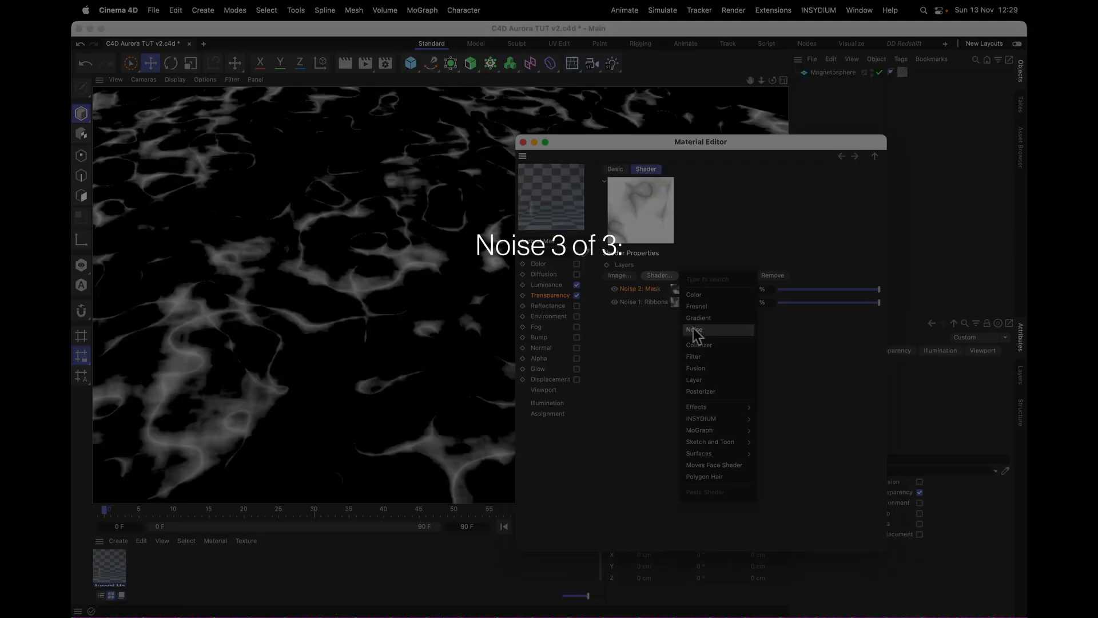
Add a third noise layer named Pillars at 2% global scale in Screen blend mode.
left_click(693, 330)
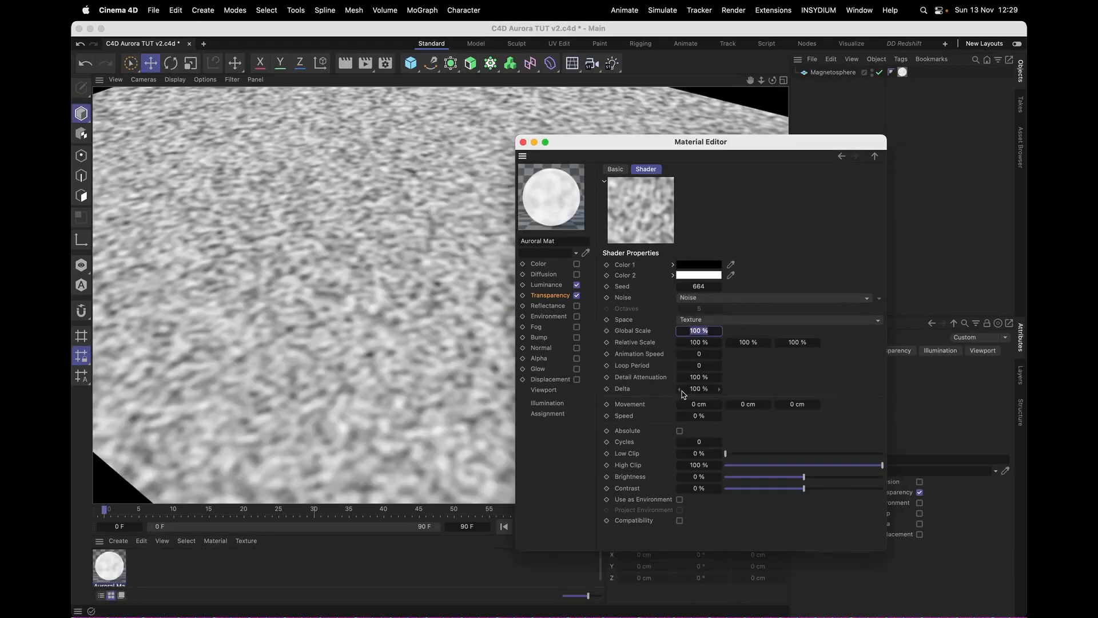
type("2")
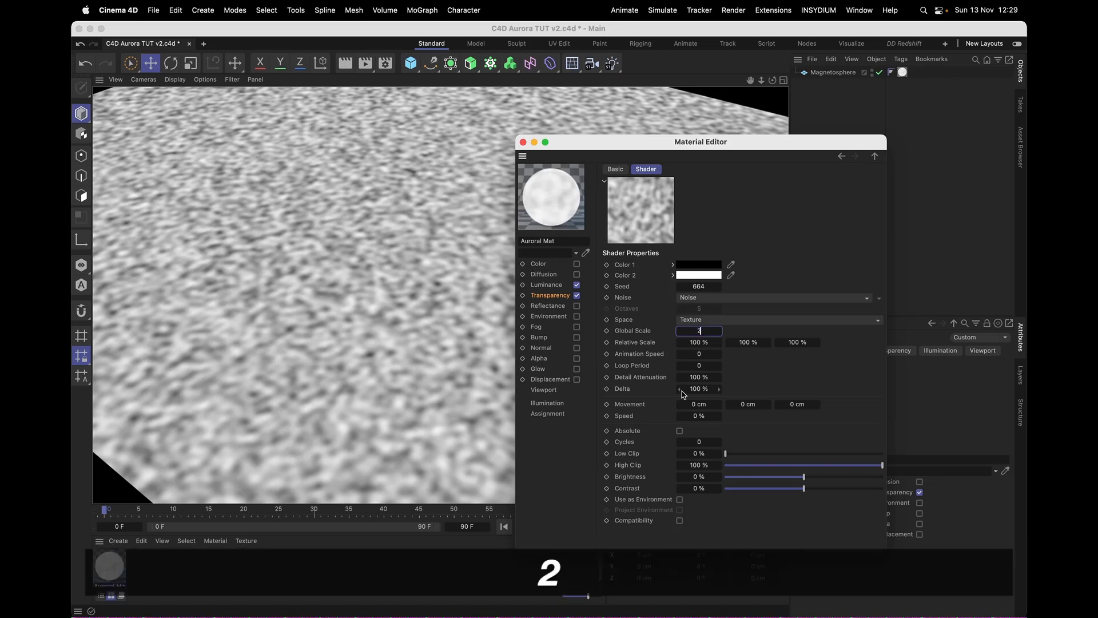
type("2")
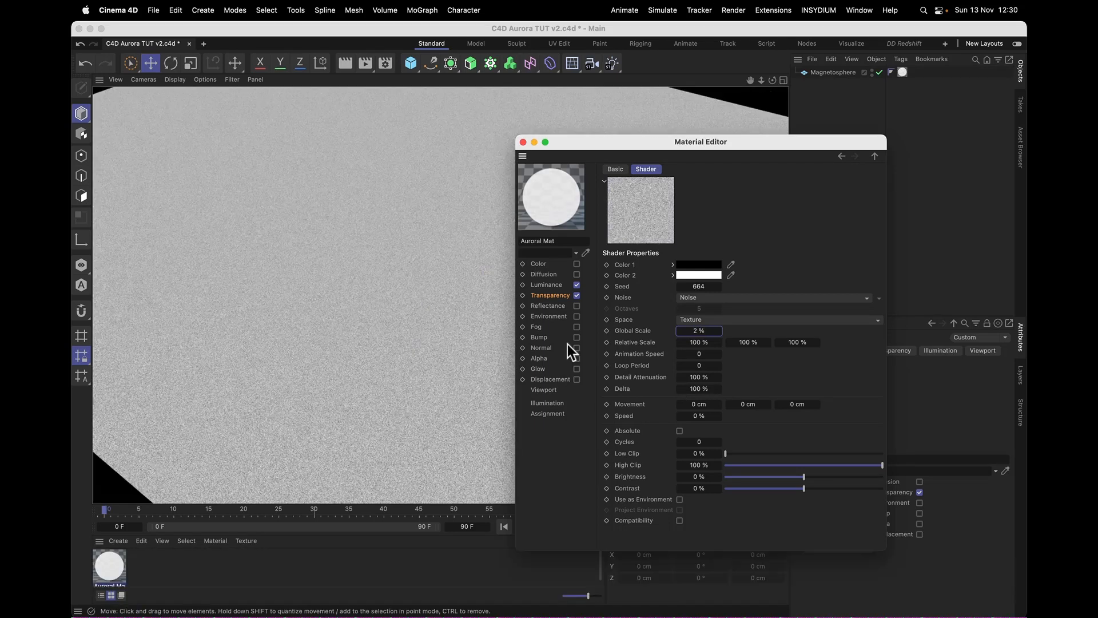
left_click(875, 156)
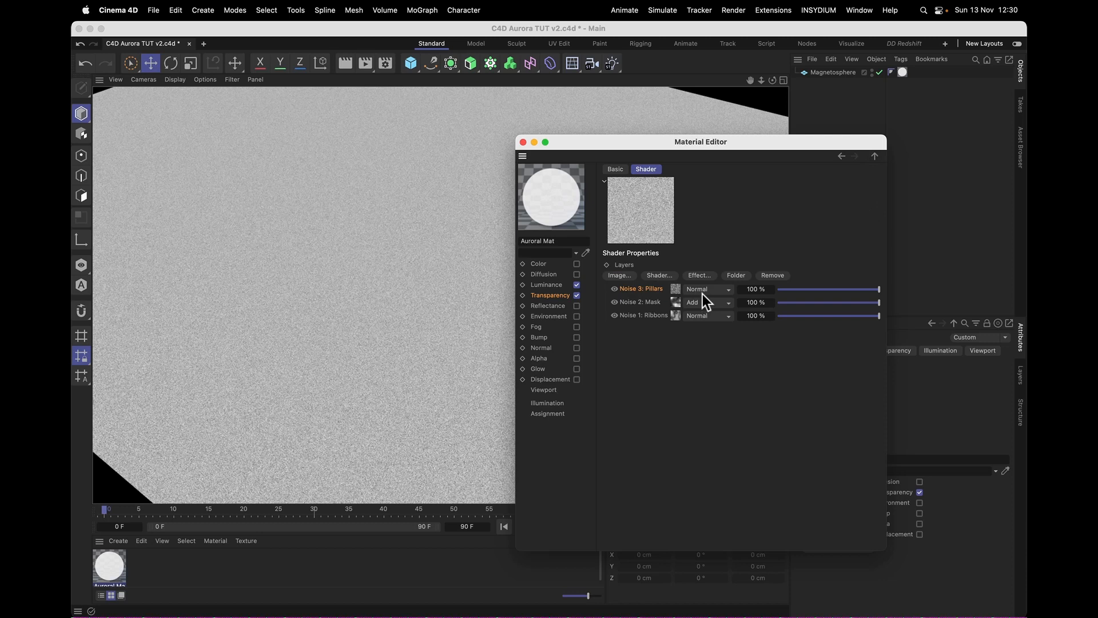
left_click(707, 302)
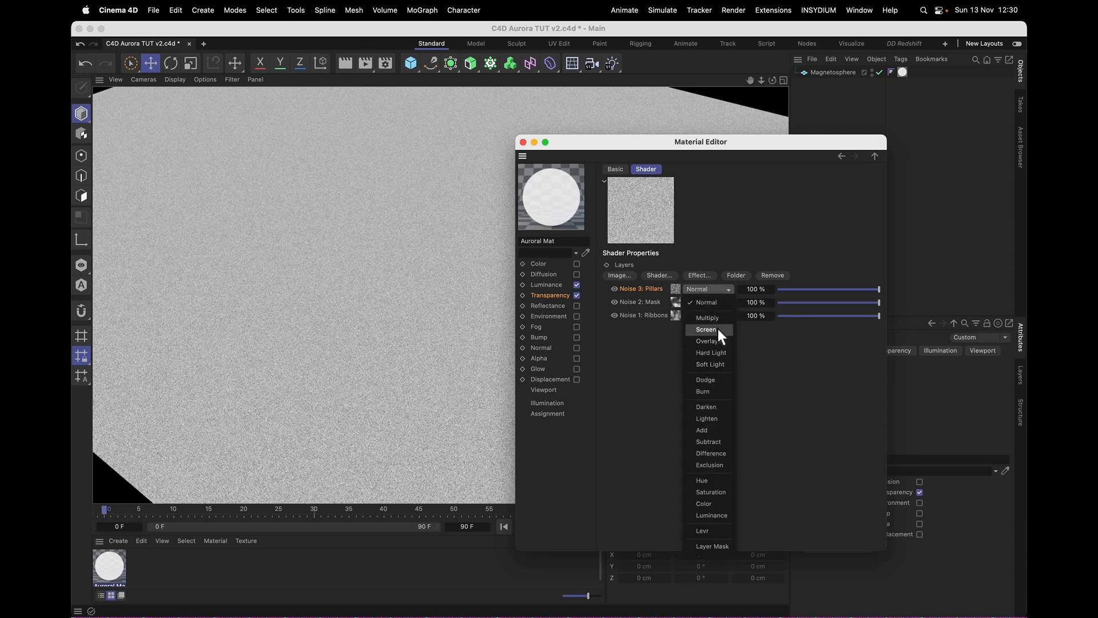
left_click(707, 330)
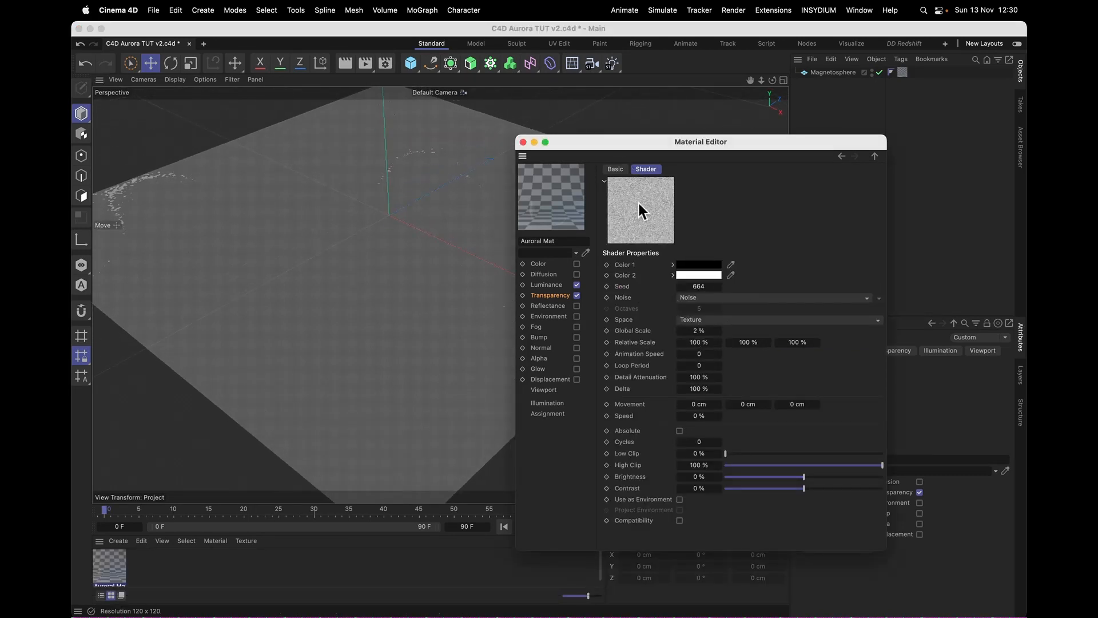
mouse_move(662, 225)
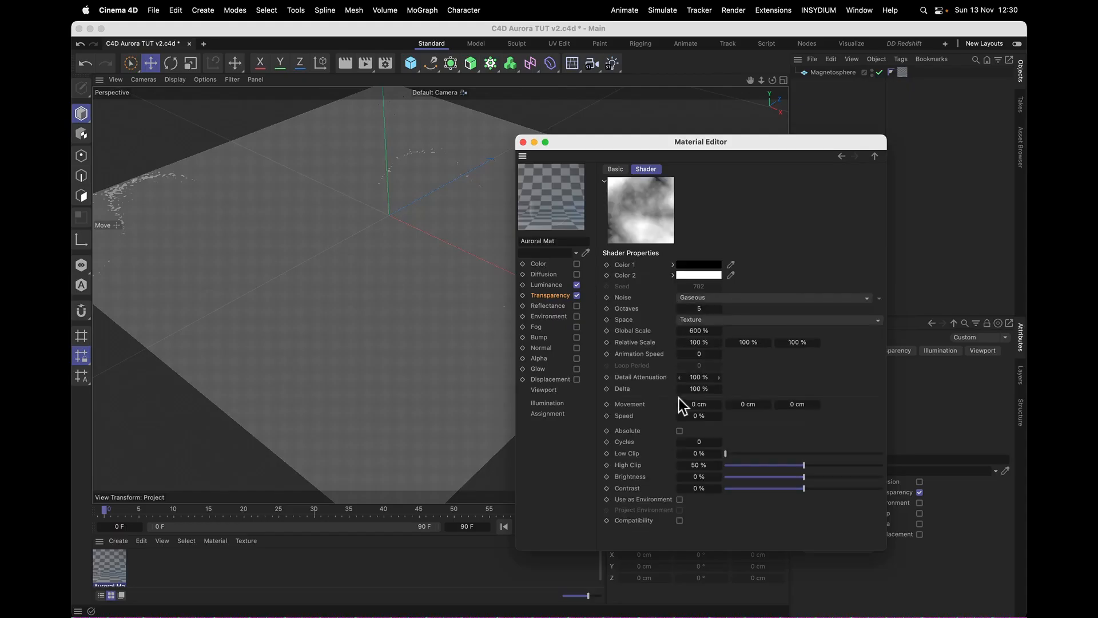
Set the Mask noise layer's Animation Speed to 0.3.
left_click(698, 354)
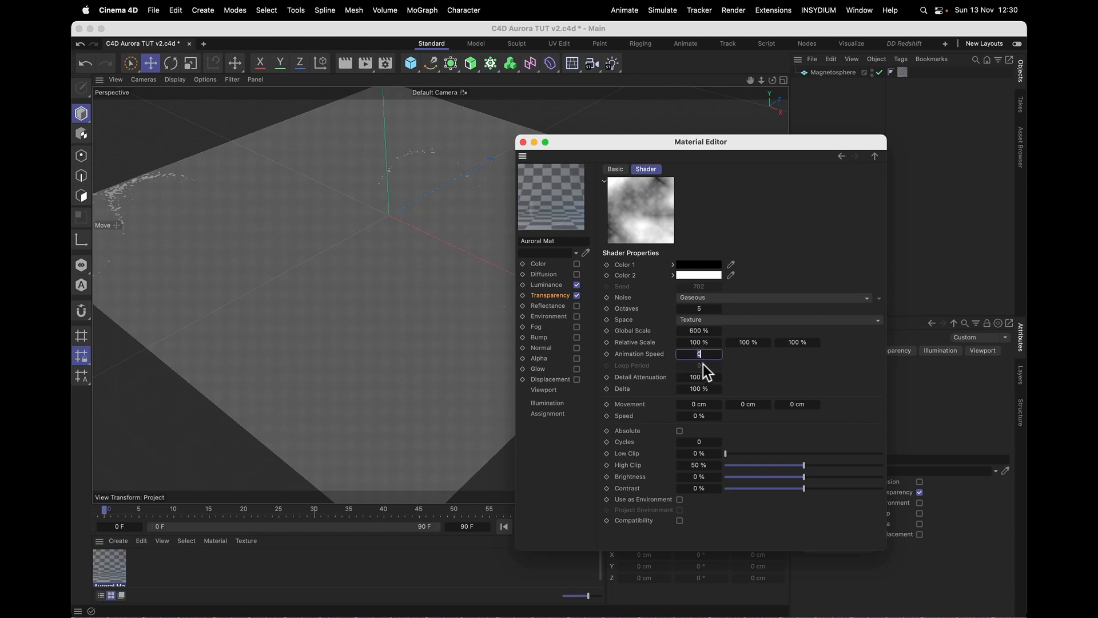
type("0.3")
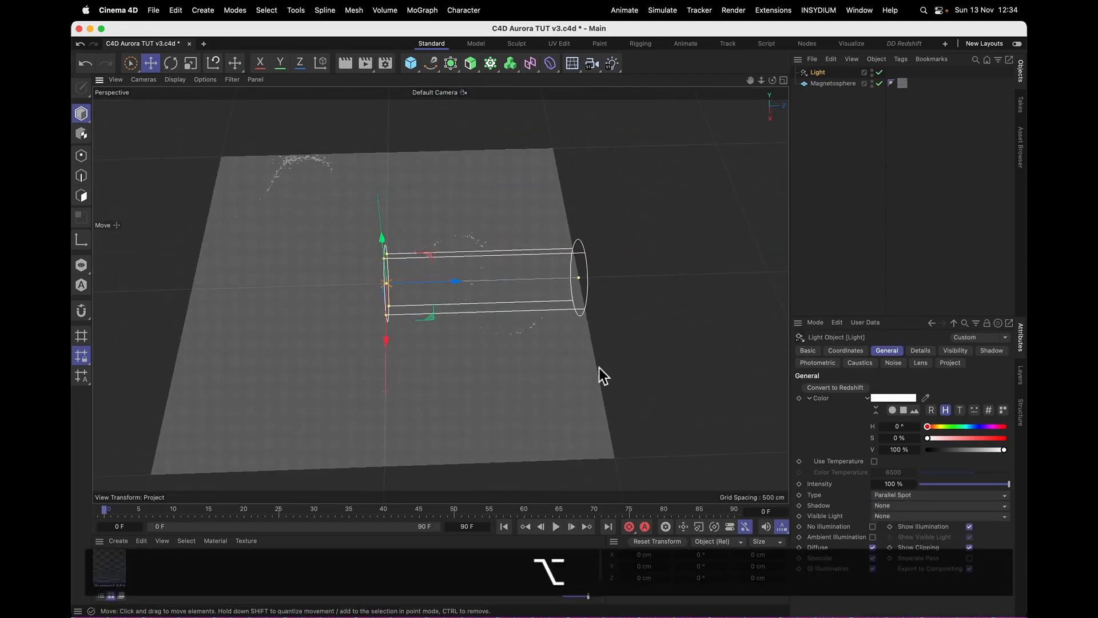
Make the light a Parallel Spot with Inverse Volumetric visibility and orbit to view the pillars.
left_click(938, 516)
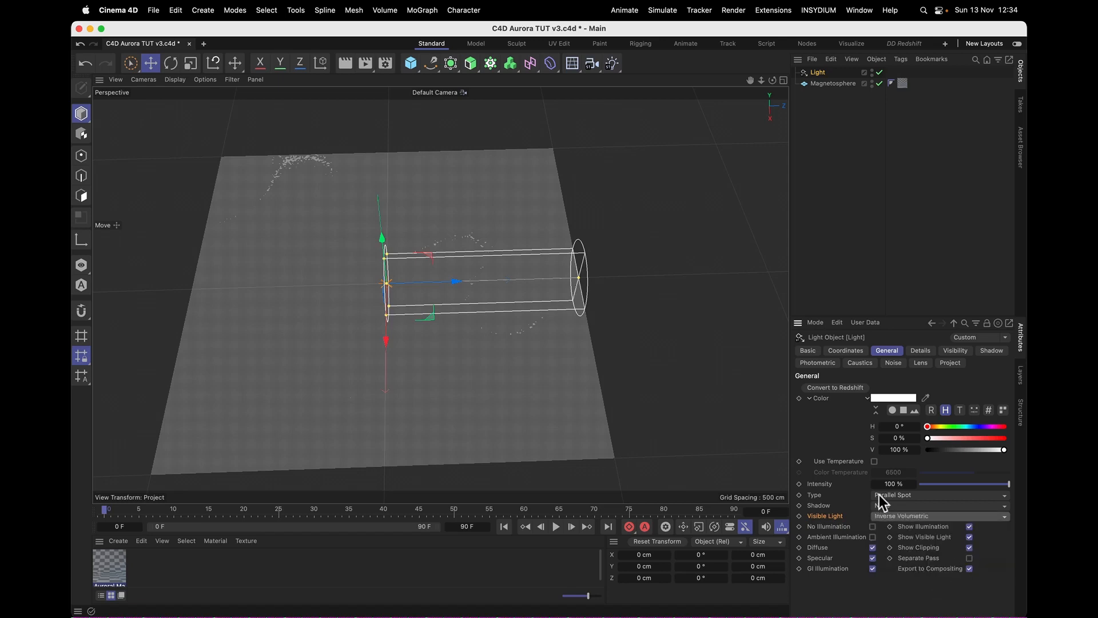
left_click(171, 62)
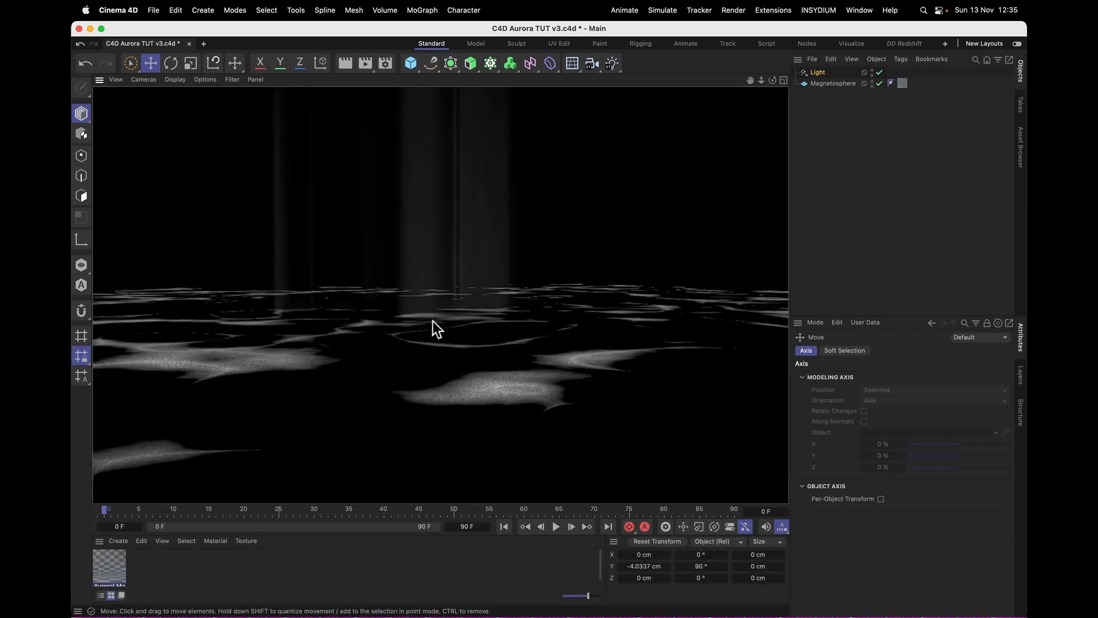
mouse_move(592, 364)
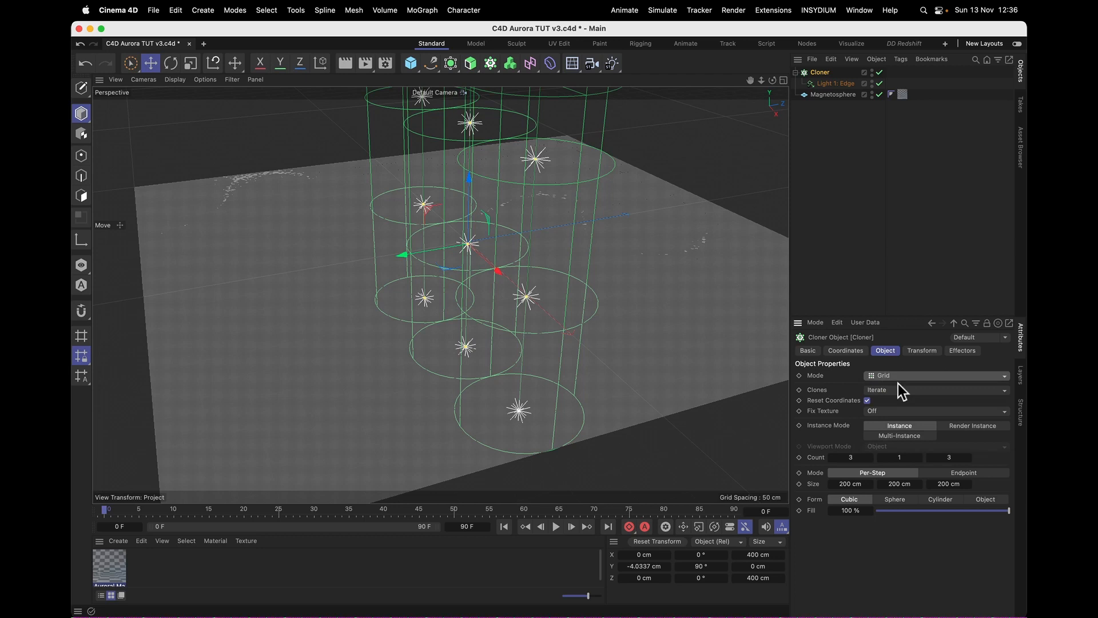
Clone the light onto Magnetosphere's polygon centres with a -1 cm P.Z transform offset.
left_click(937, 375)
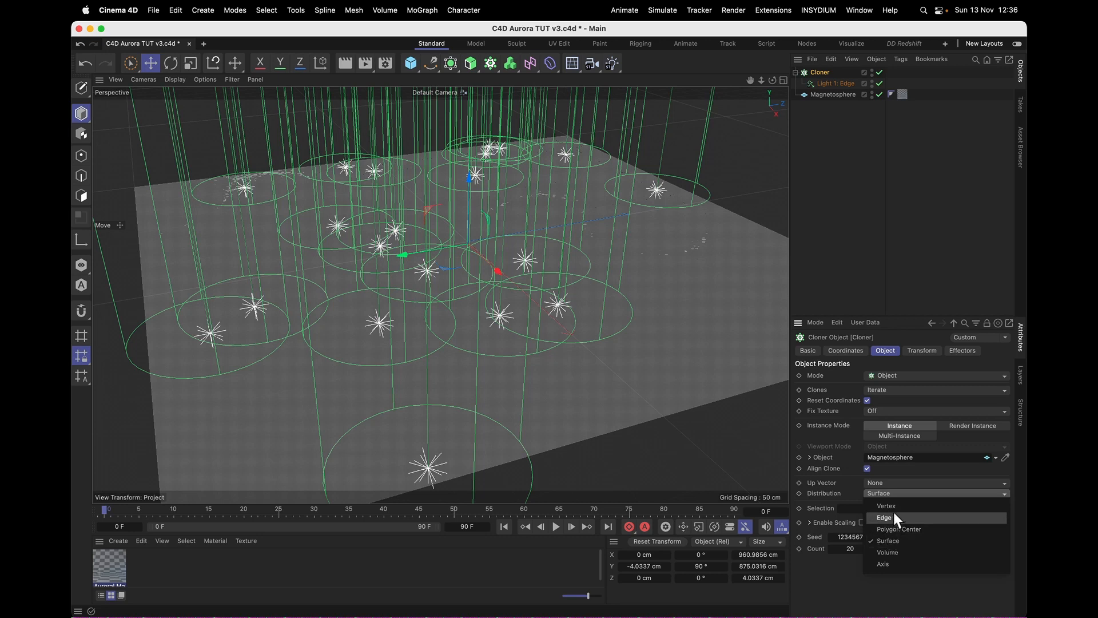
left_click(899, 528)
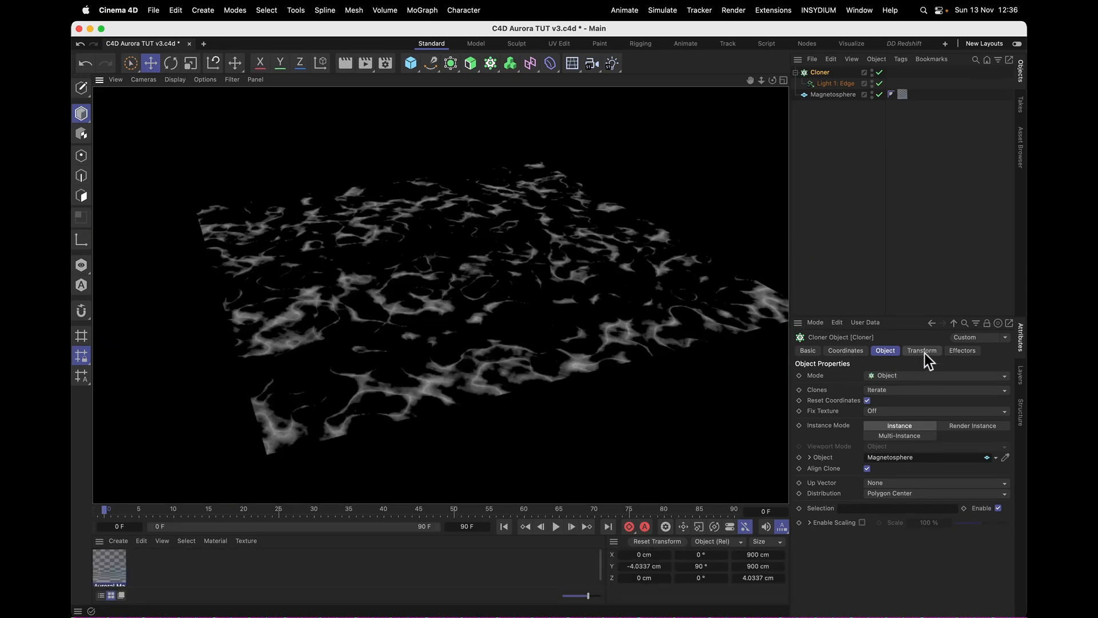
left_click(922, 350)
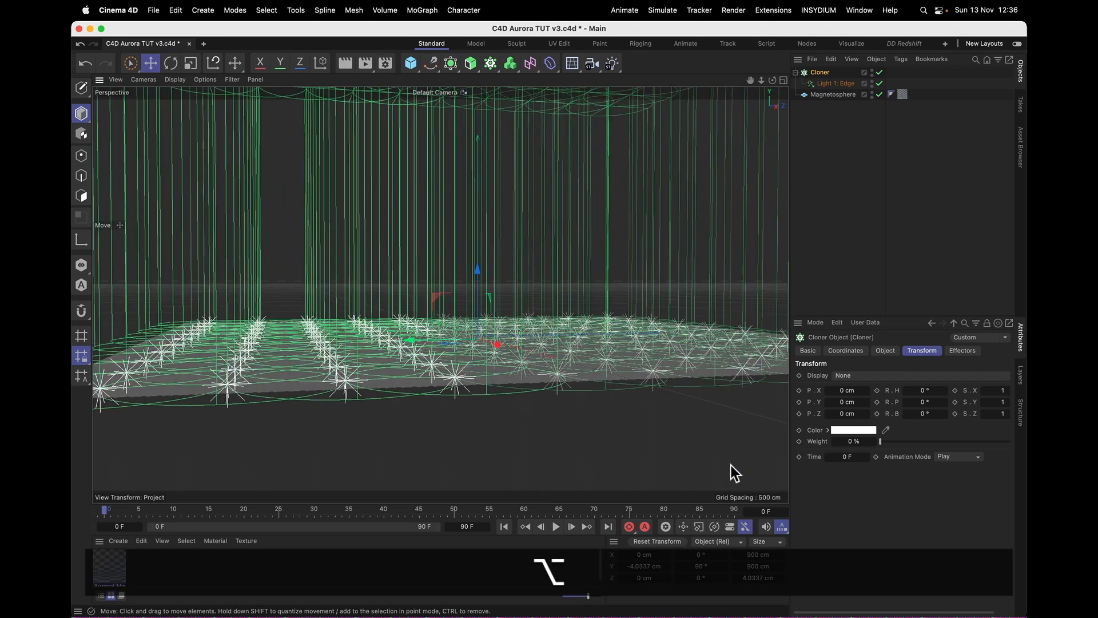
left_click(848, 413)
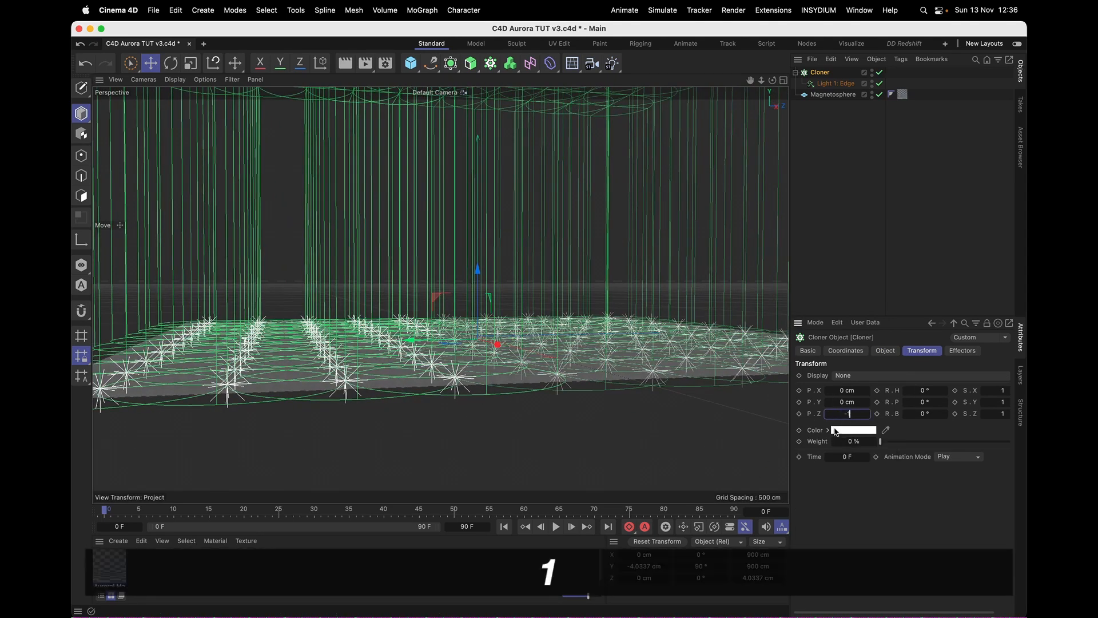
type("-1")
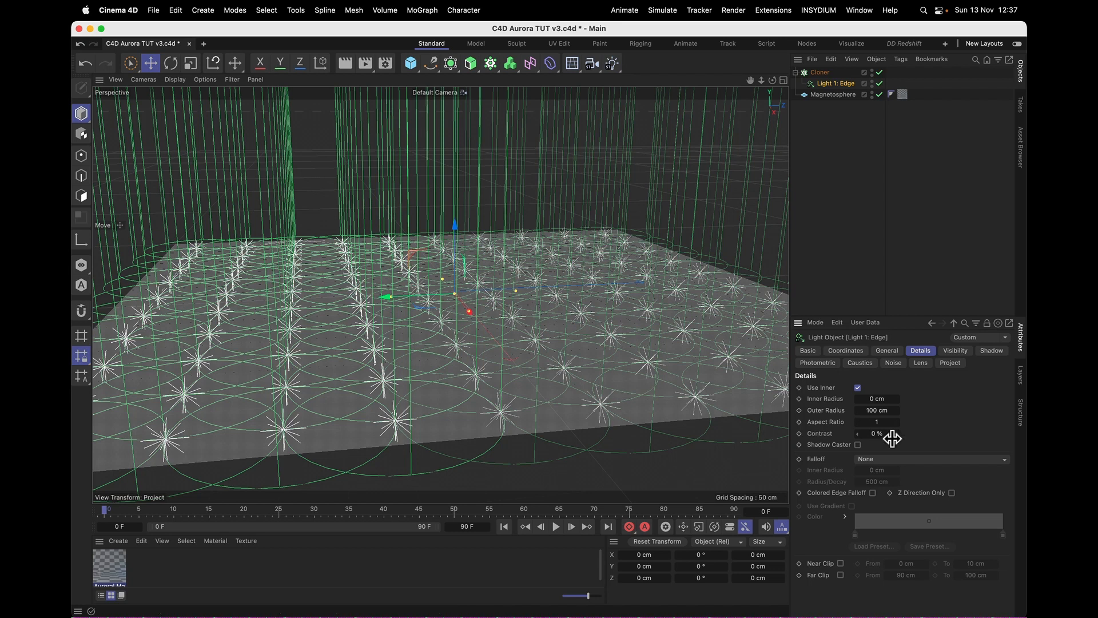
Reduce the Edge light's Outer Radius to 75 cm.
left_click_drag(881, 410, 871, 409)
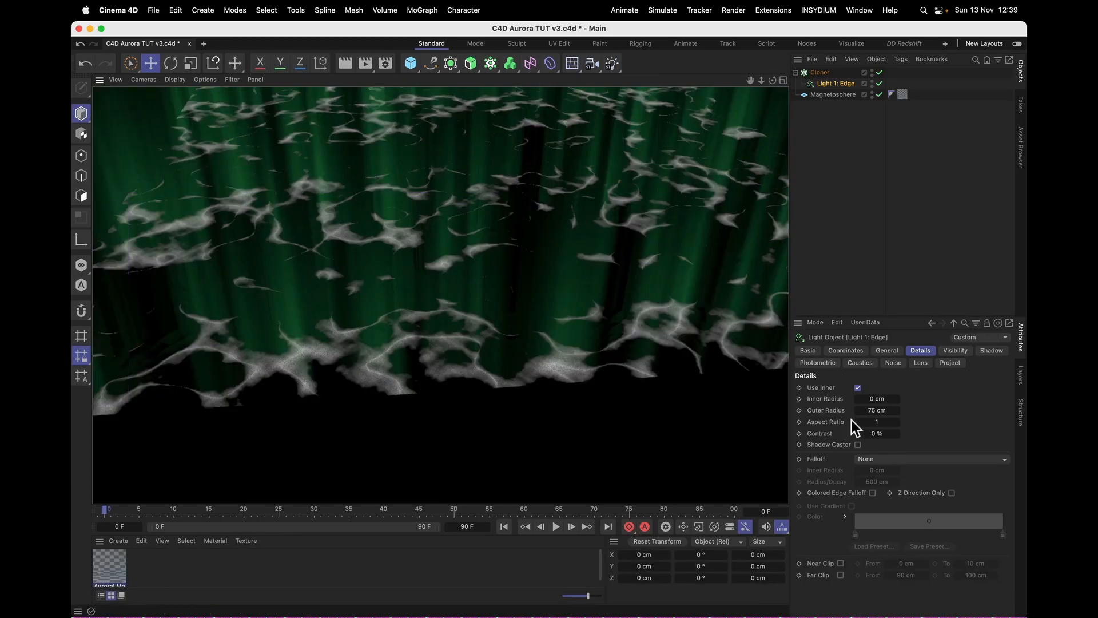
Set the Edge light's Visibility outer distance to 25 cm and sample distance to 1 cm.
left_click(954, 350)
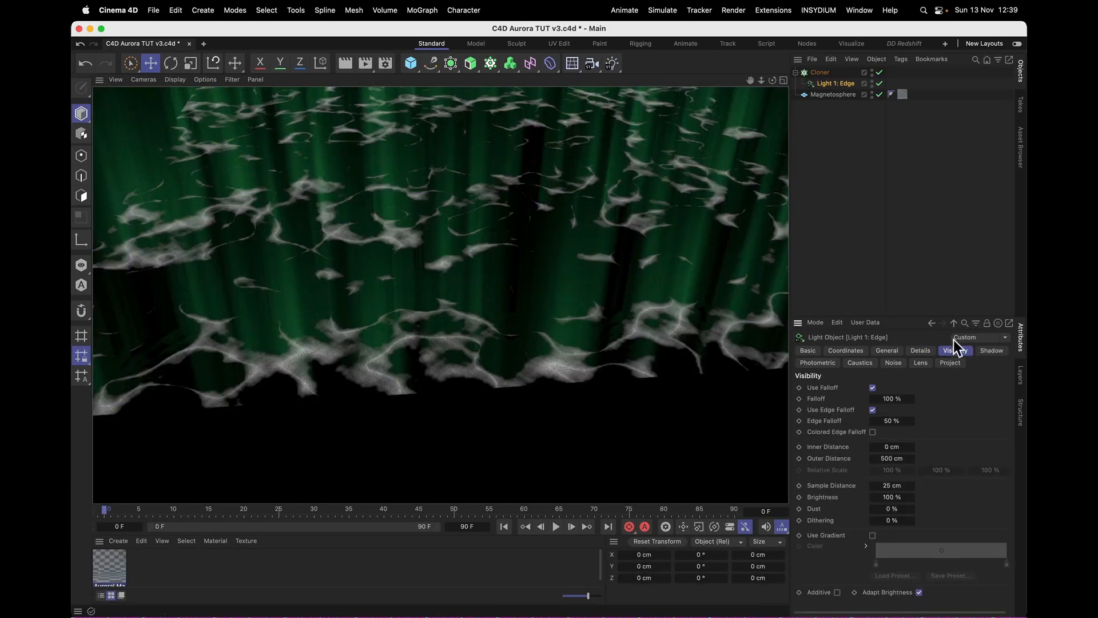
left_click(891, 458)
type("25")
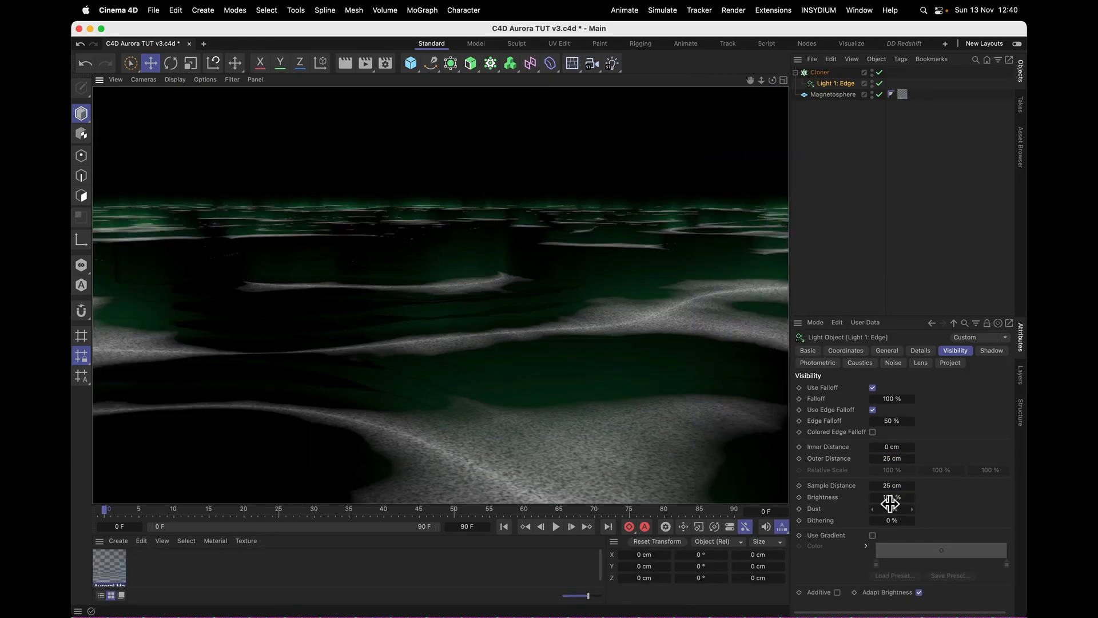
left_click(891, 485)
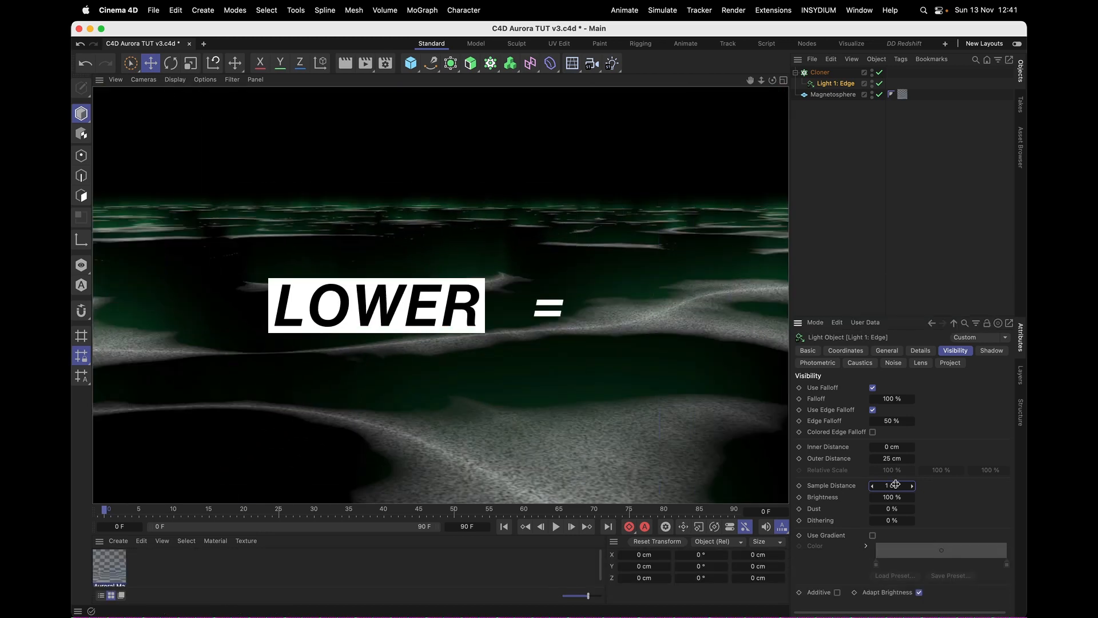
left_click(891, 485)
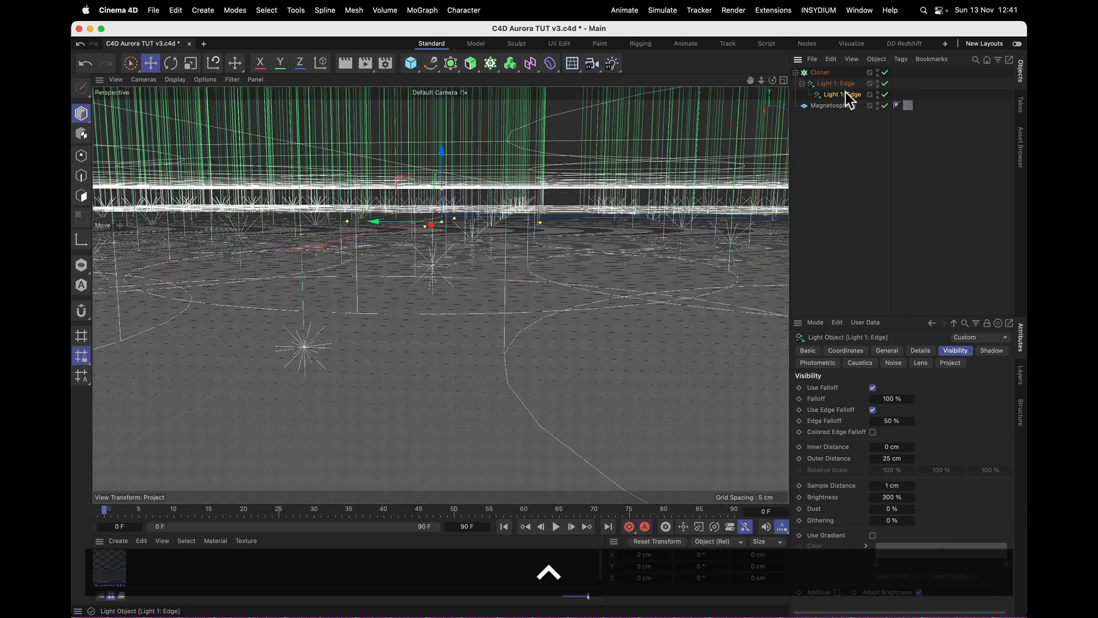
Name the duplicate Light 2: Streaks and give it a light green colour, H 105° S 50%.
double_click(838, 95)
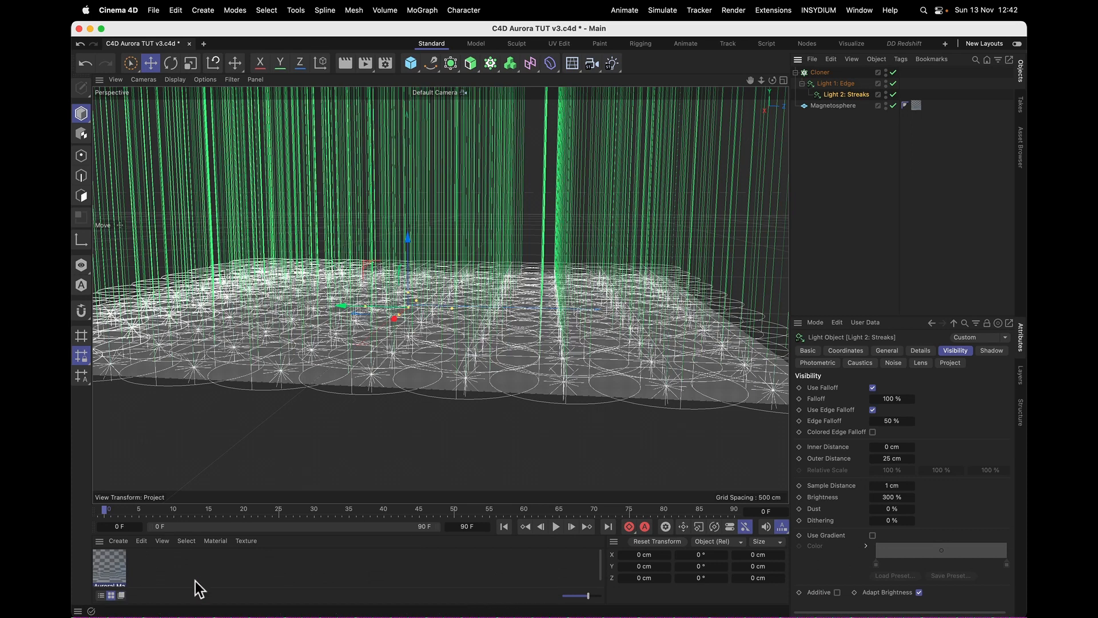
left_click(885, 350)
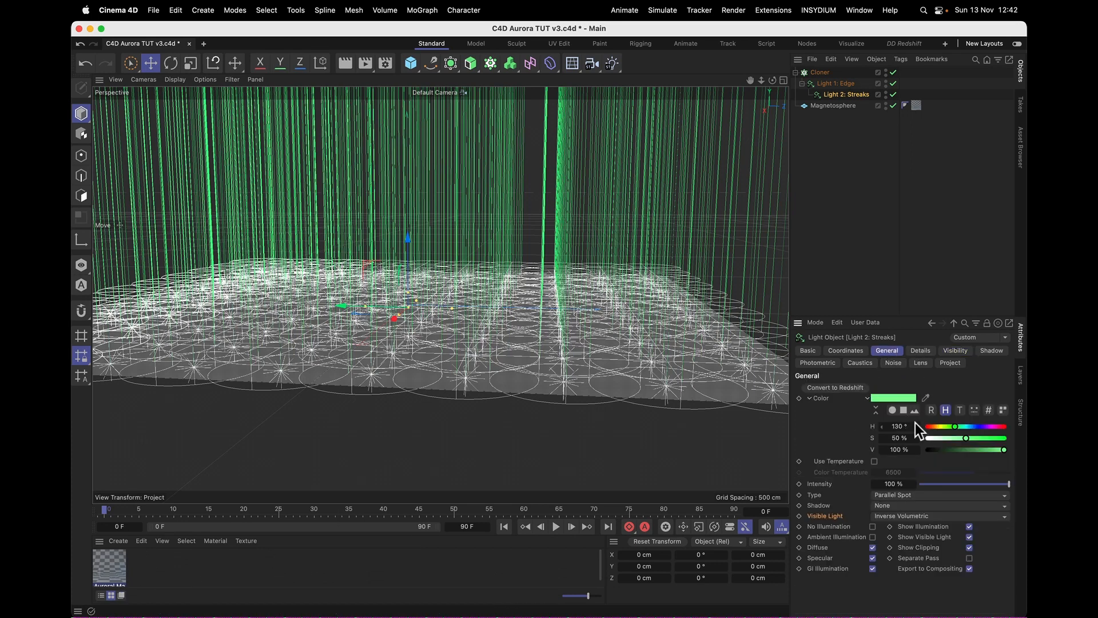
left_click(899, 426)
type("105")
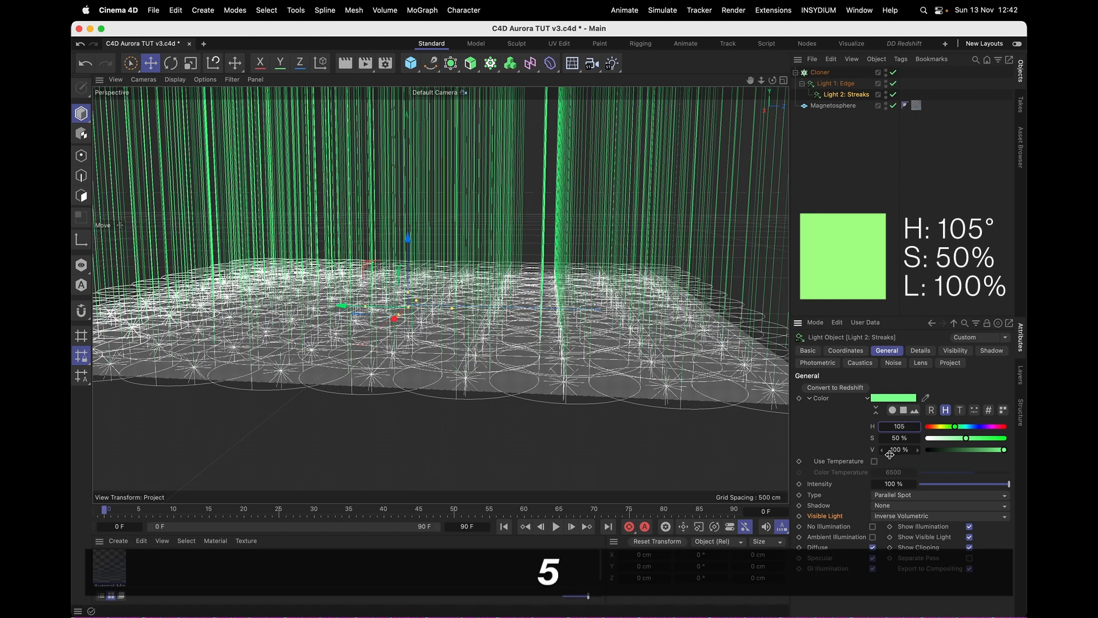
left_click(955, 350)
type("Light 3: Purple")
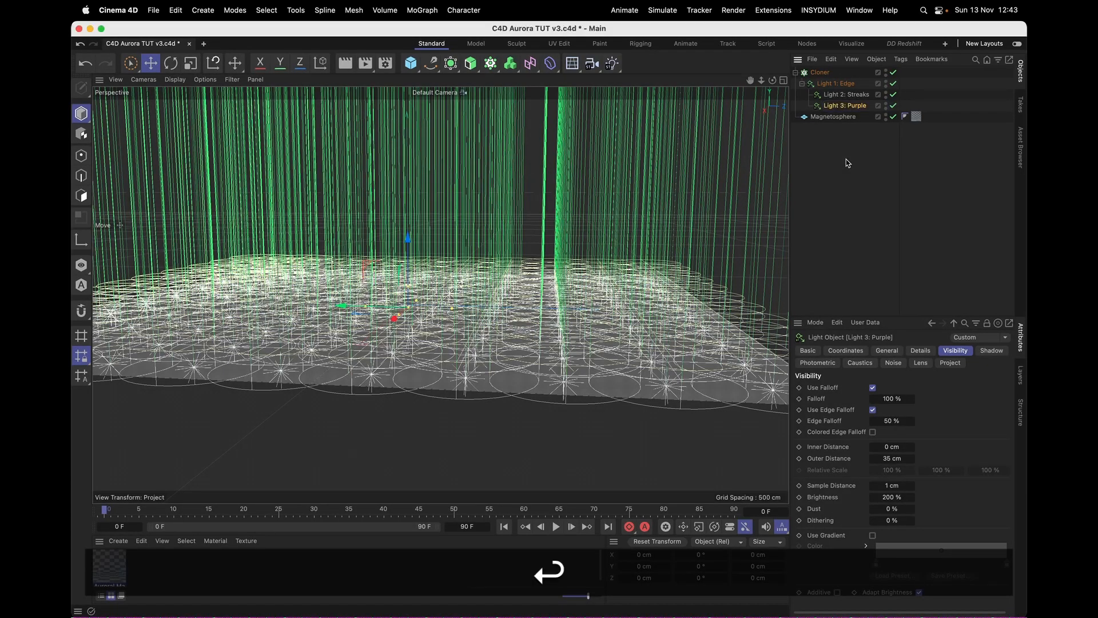
Set Light 3: Purple's General colour to a saturated purple.
left_click(885, 350)
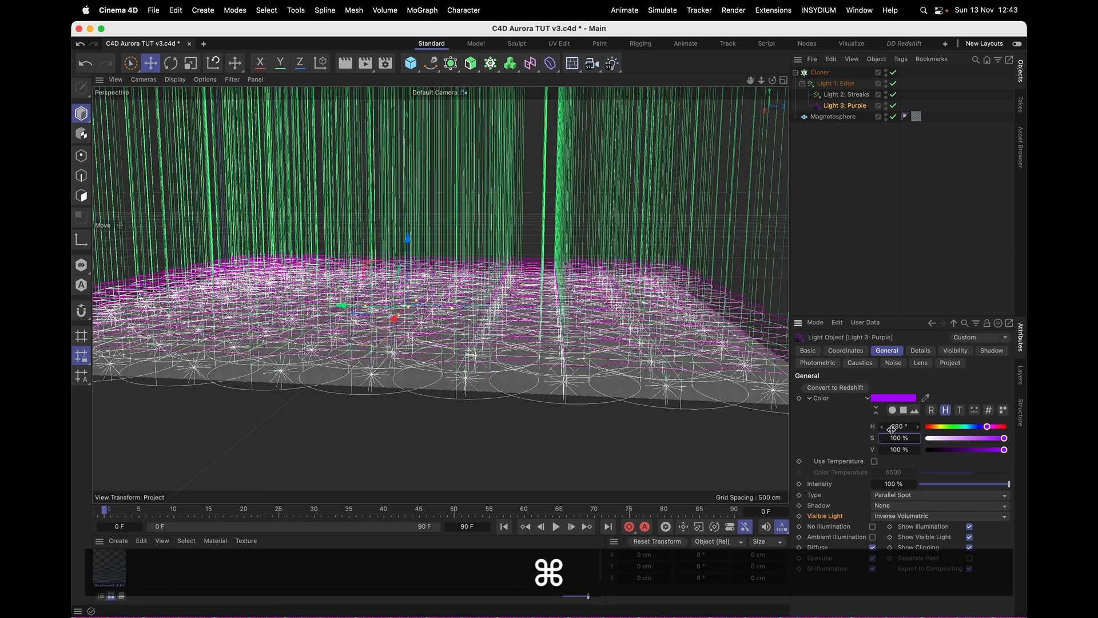
left_click(954, 350)
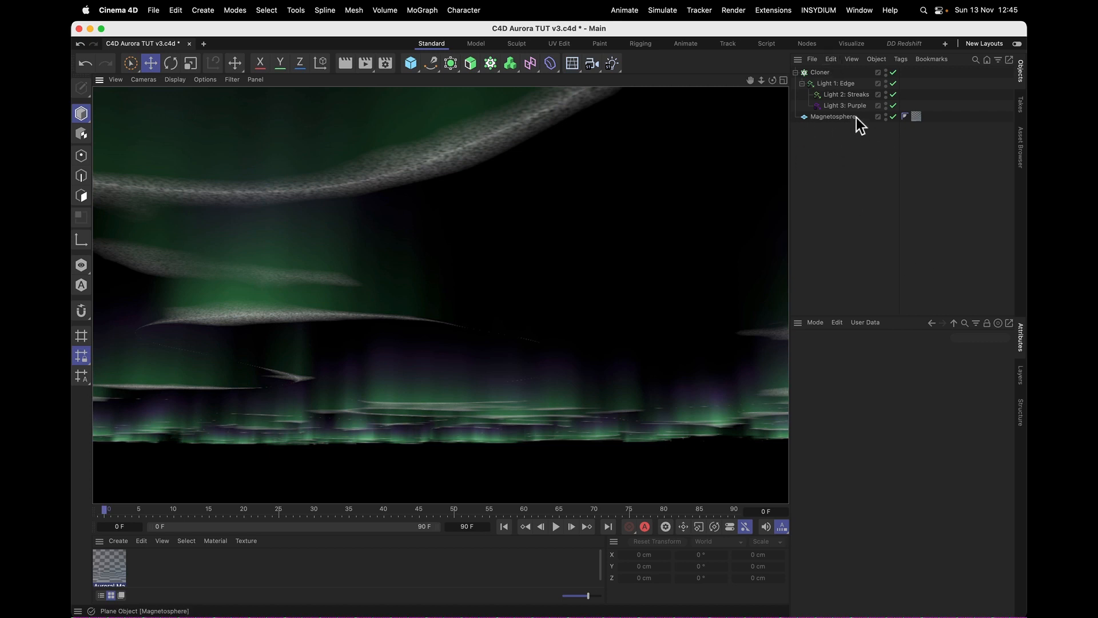
Add a Compositing tag to Magnetosphere with Receive Shadows, Seen by Camera and Seen by GI off.
right_click(832, 117)
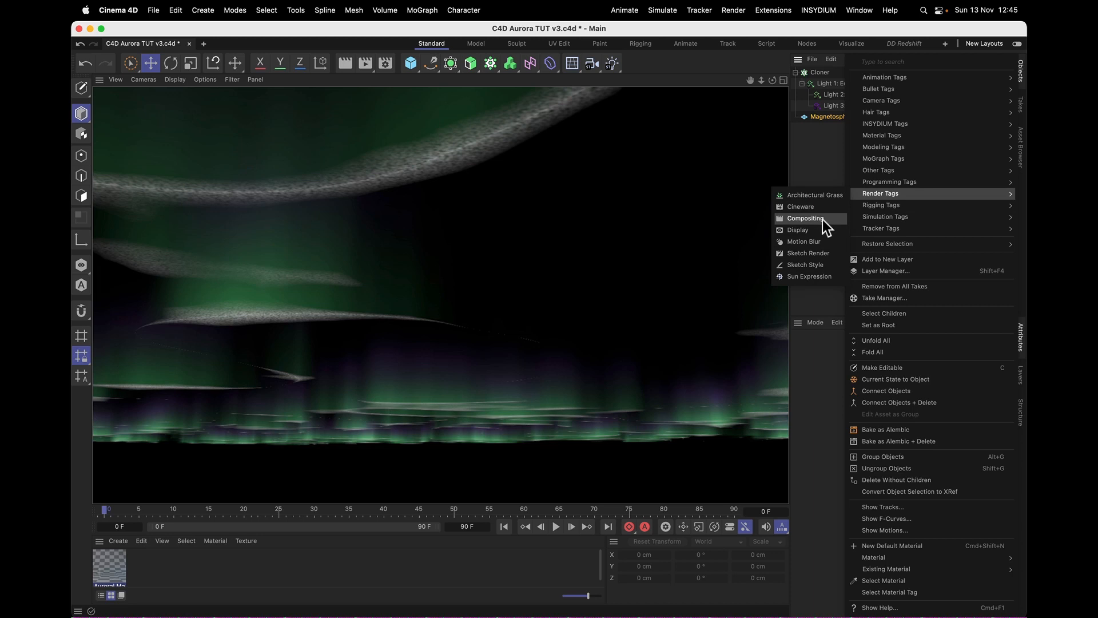
left_click(805, 218)
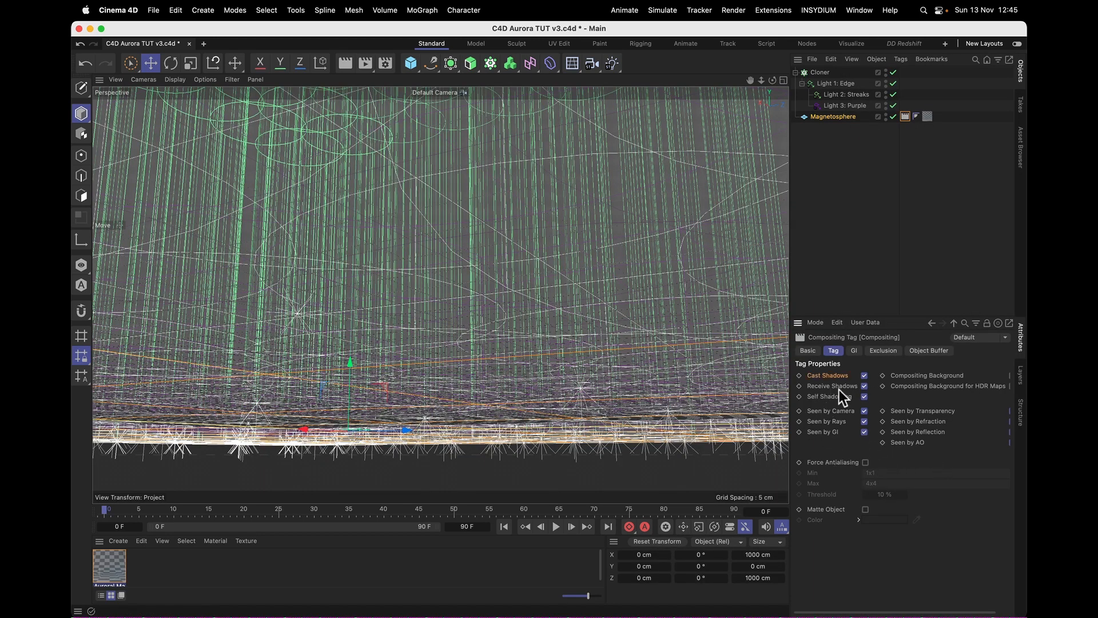
left_click(865, 397)
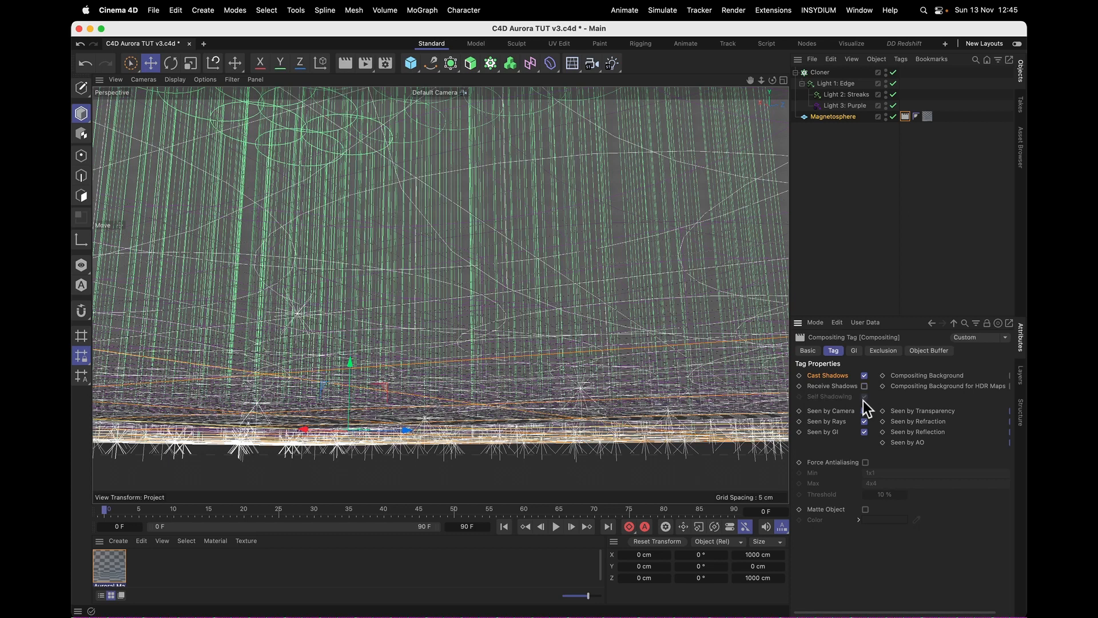
left_click(865, 421)
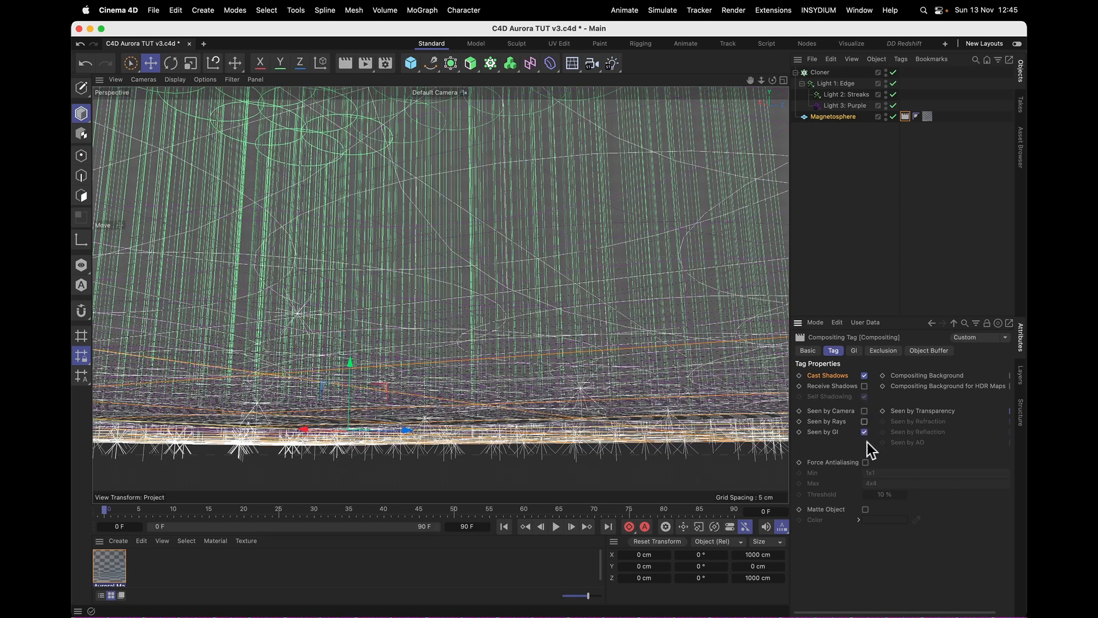
left_click(997, 411)
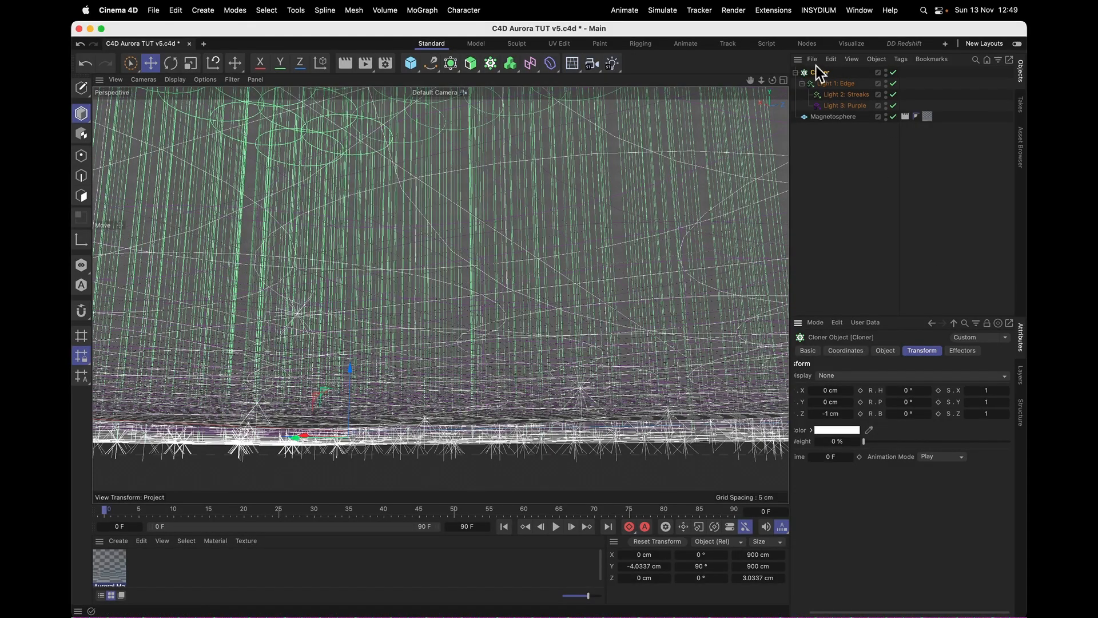
left_click_drag(985, 413, 1001, 413)
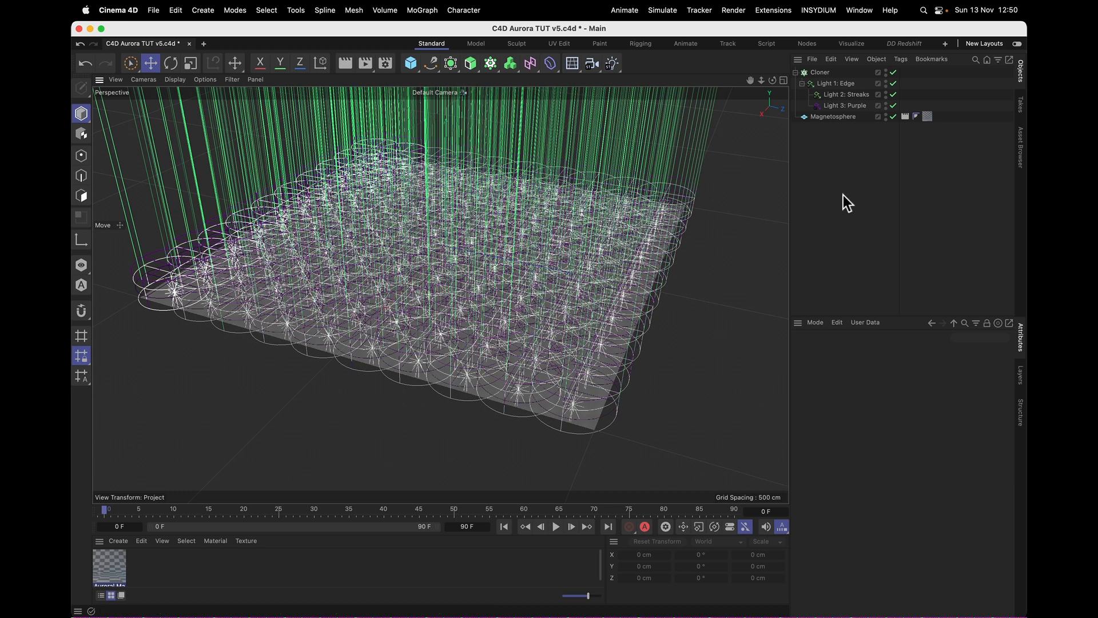
left_click(832, 116)
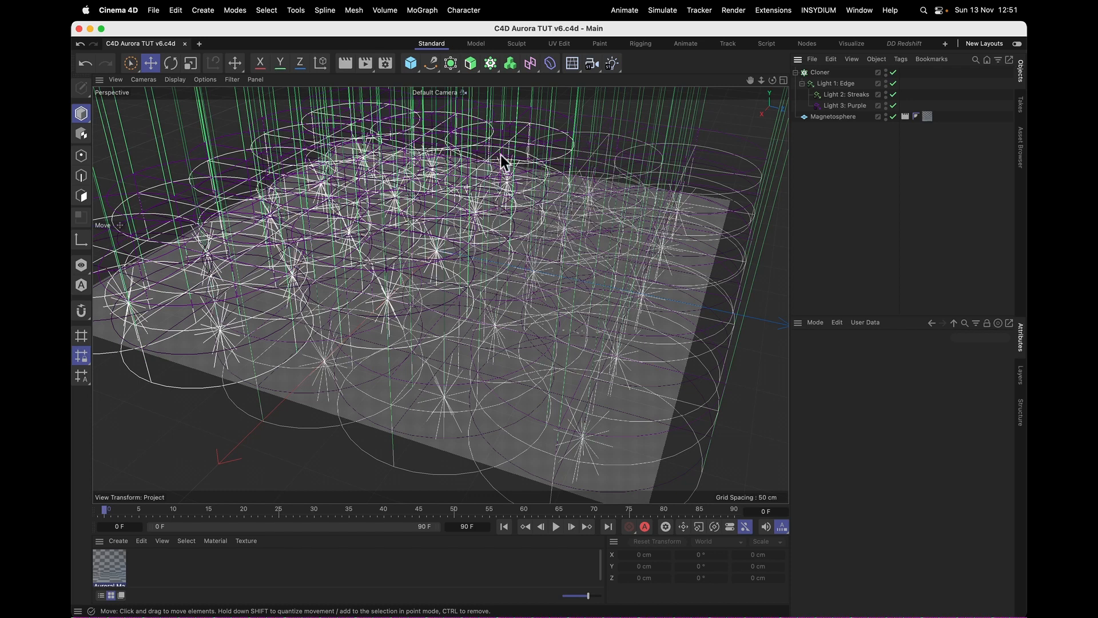
Add a sphere primitive and rename it Actual MagnetosSphere.
left_click(409, 63)
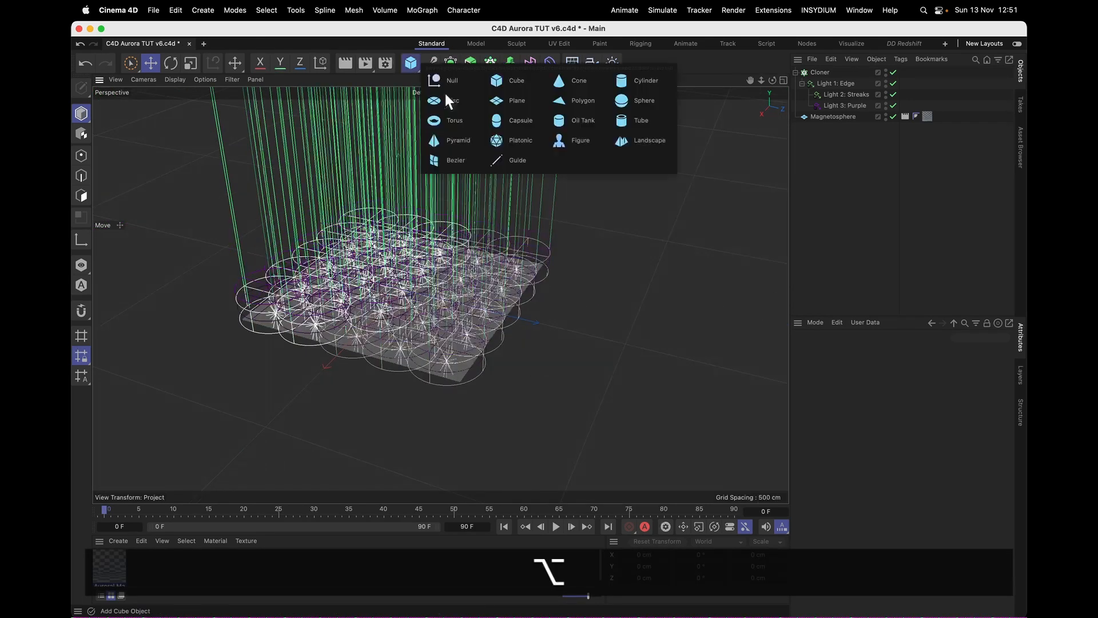
left_click(643, 101)
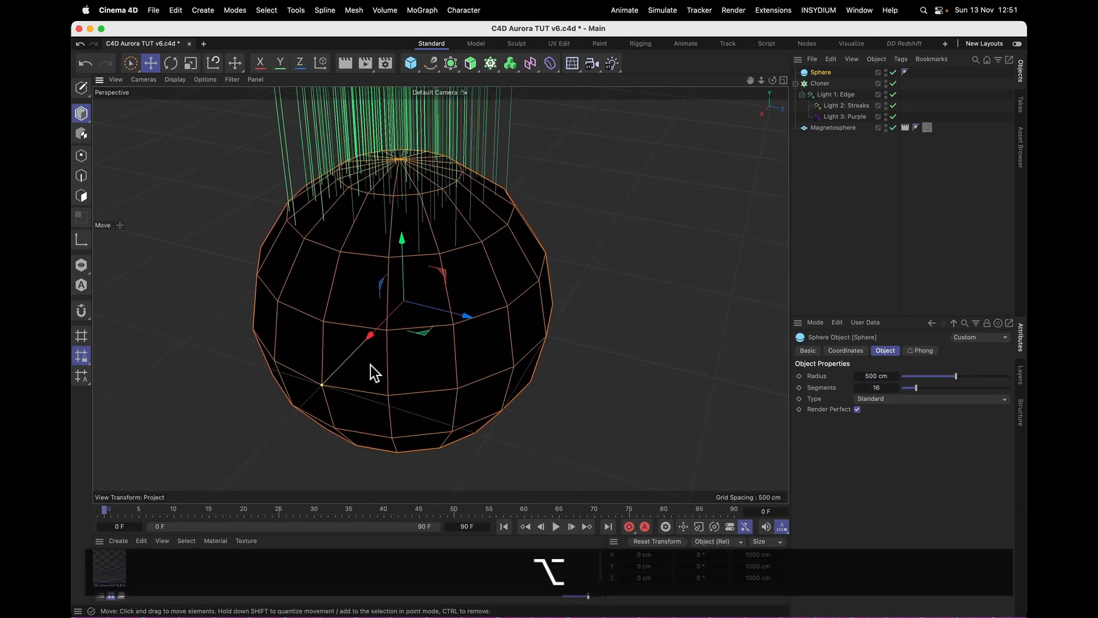
double_click(820, 72)
type("Actual Magnetos")
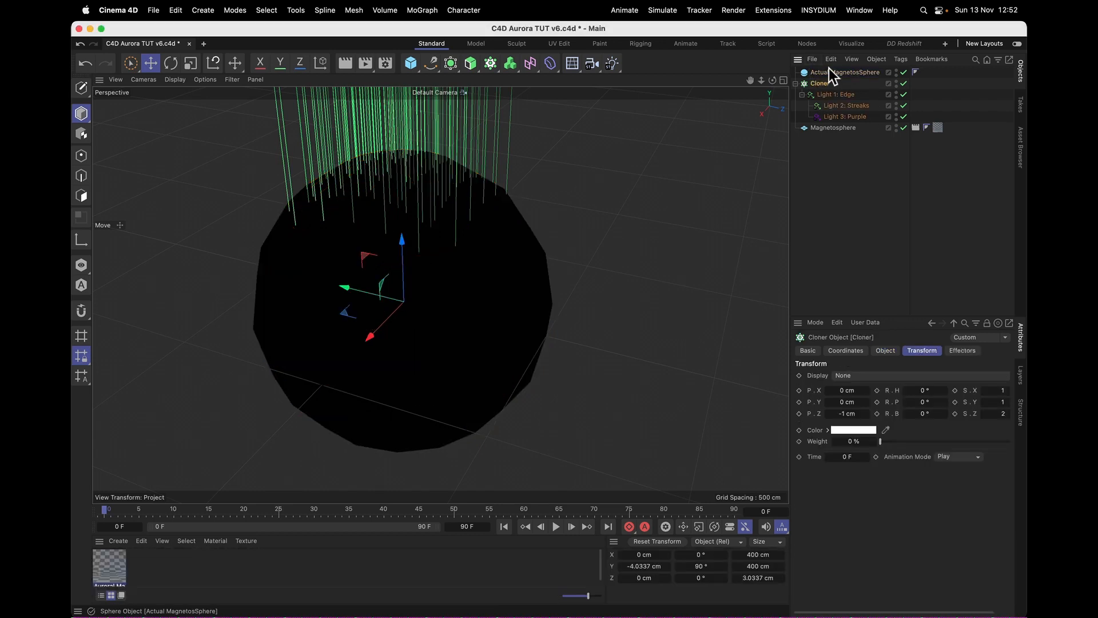
left_click(884, 350)
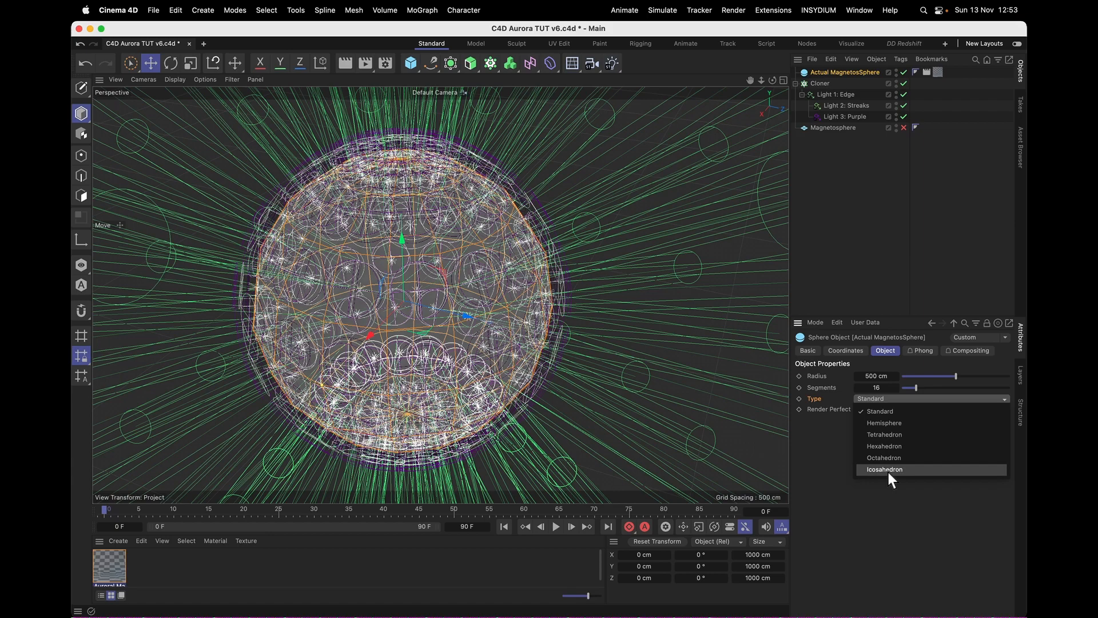
Make the sphere an Icosahedron with 21 segments.
left_click(884, 469)
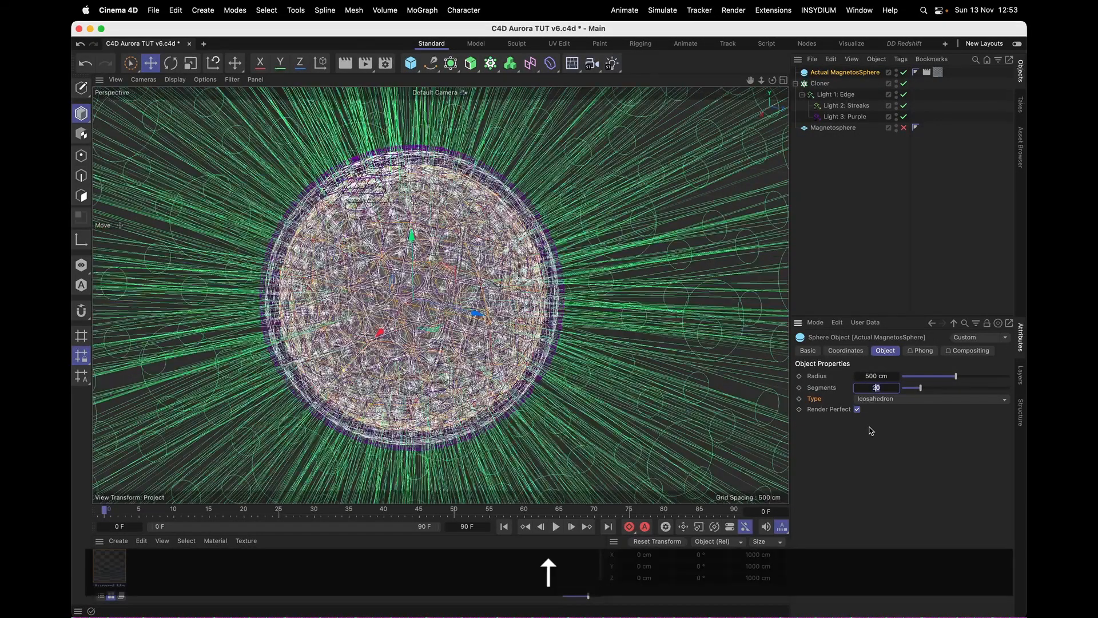
type("21")
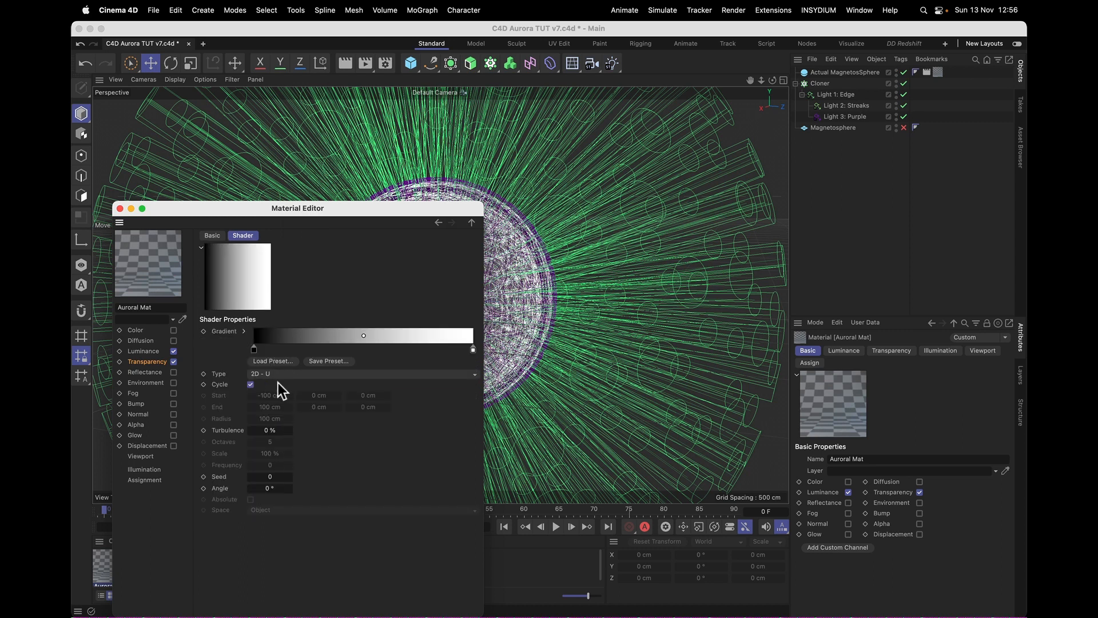
Set Auroral Mat's transparency gradient to 2D - V and reshape its falloff knots.
left_click(362, 373)
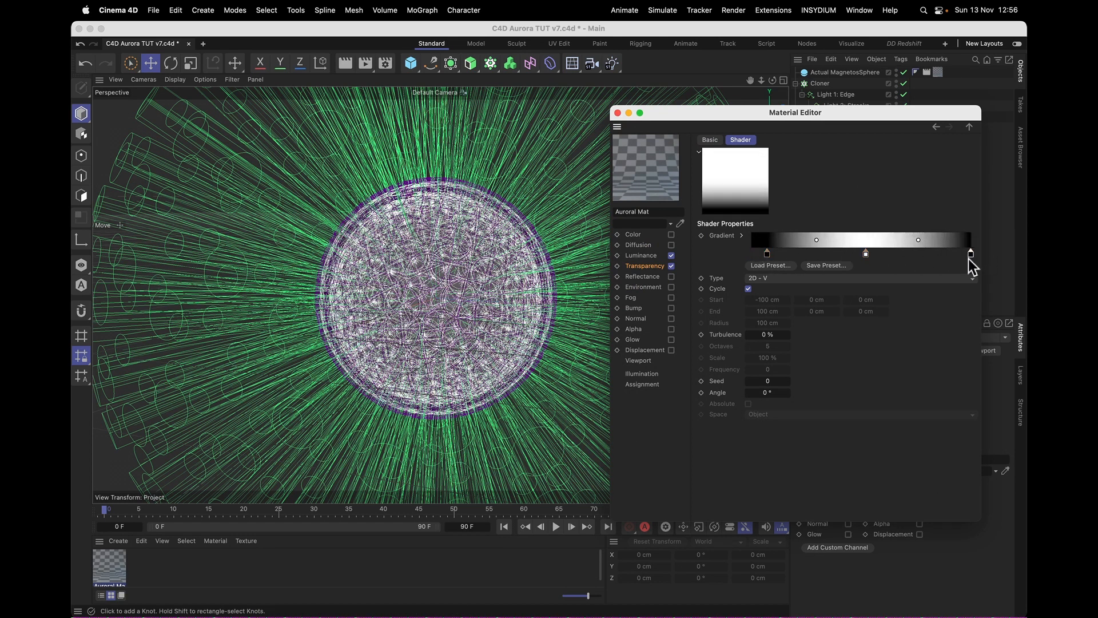
left_click_drag(971, 253, 917, 242)
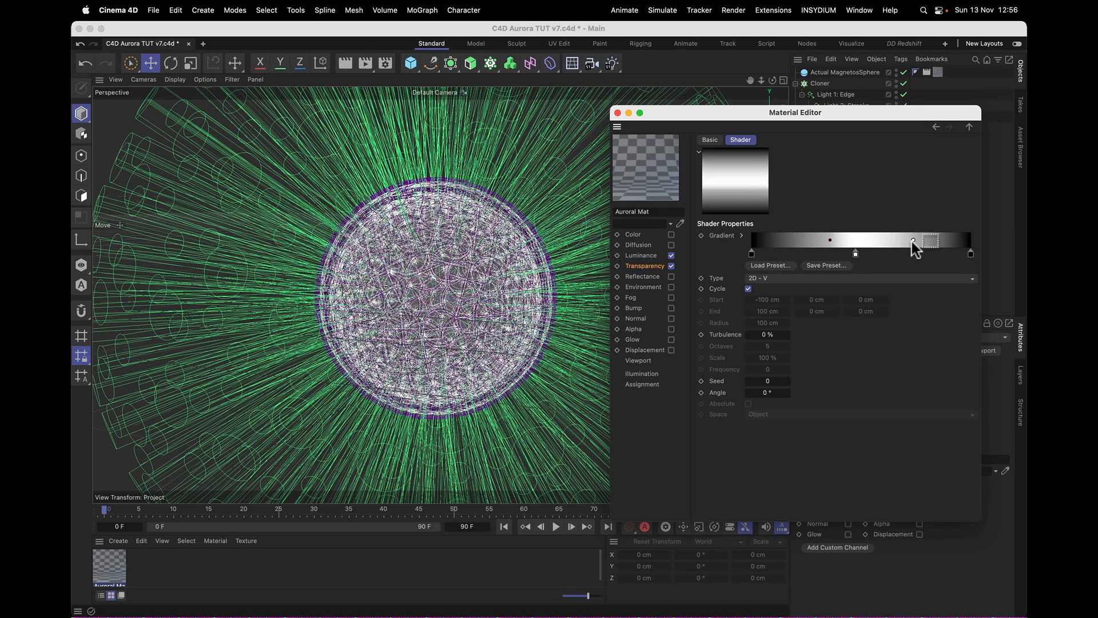